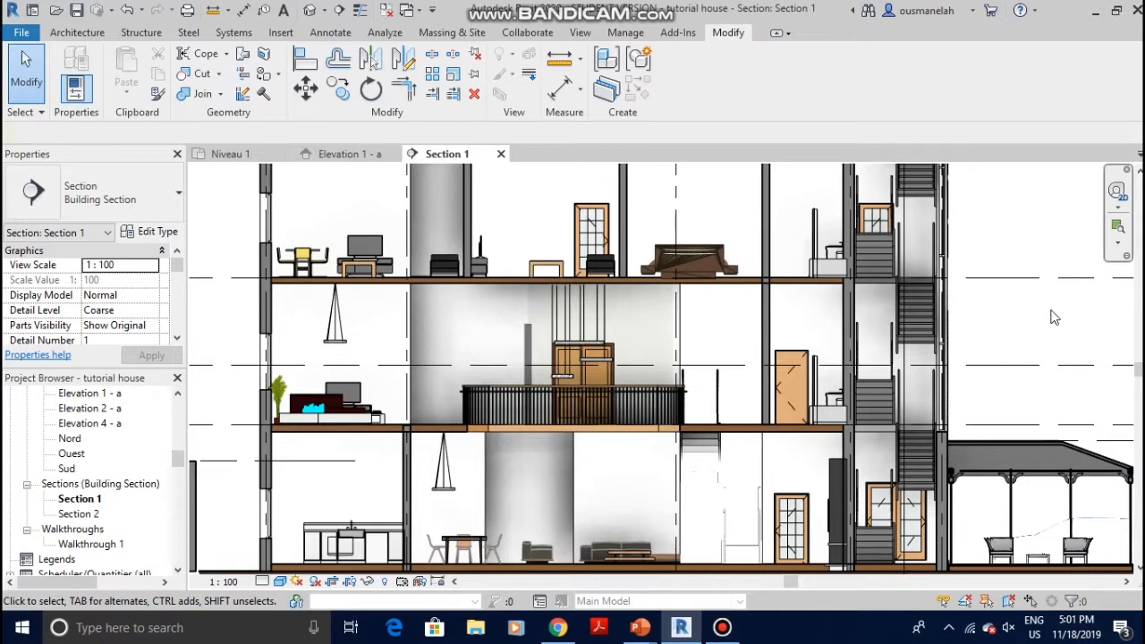
# Activate the Aligned Dimension tool from the Modify tab's Measure dropdown in Section 1
pyautogui.click(667, 365)
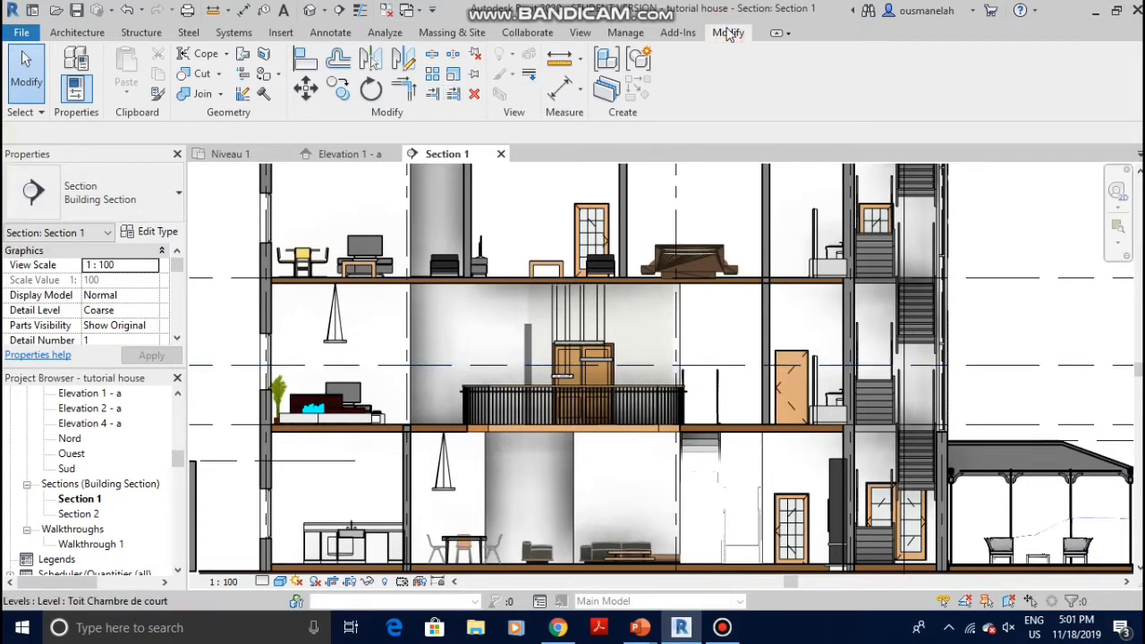
pyautogui.moveTo(557, 87)
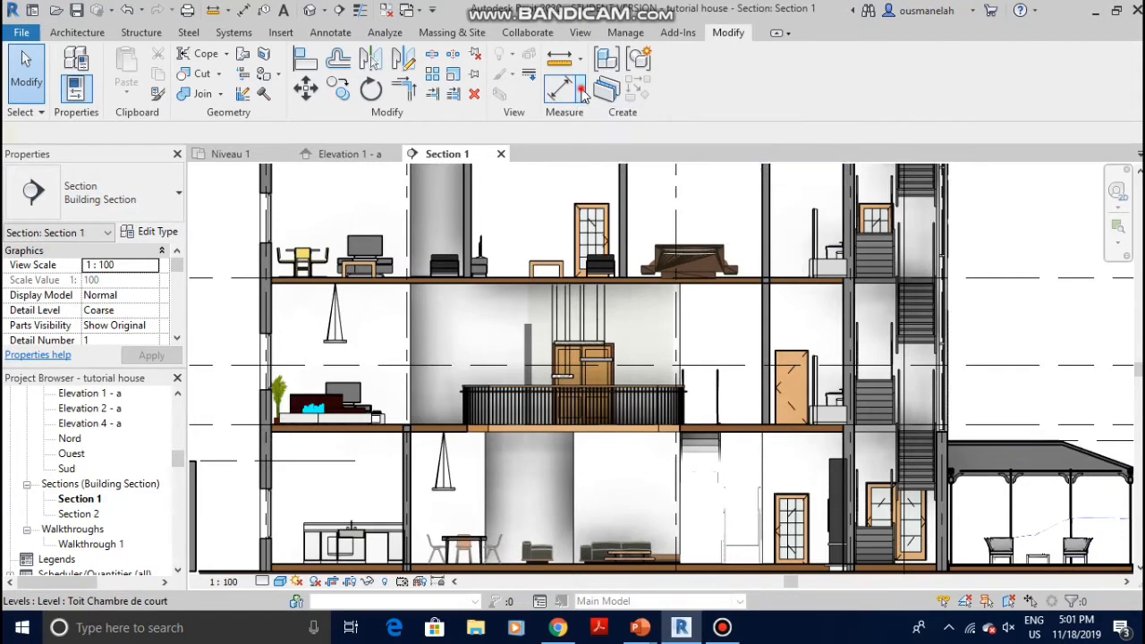
pyautogui.click(580, 87)
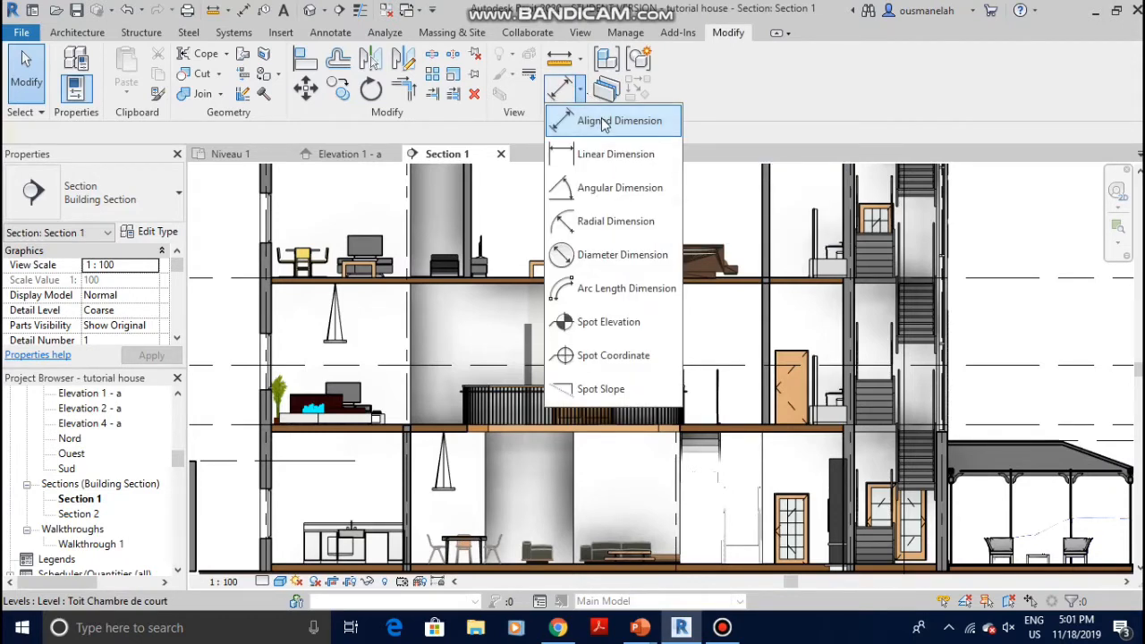
pyautogui.moveTo(613, 120)
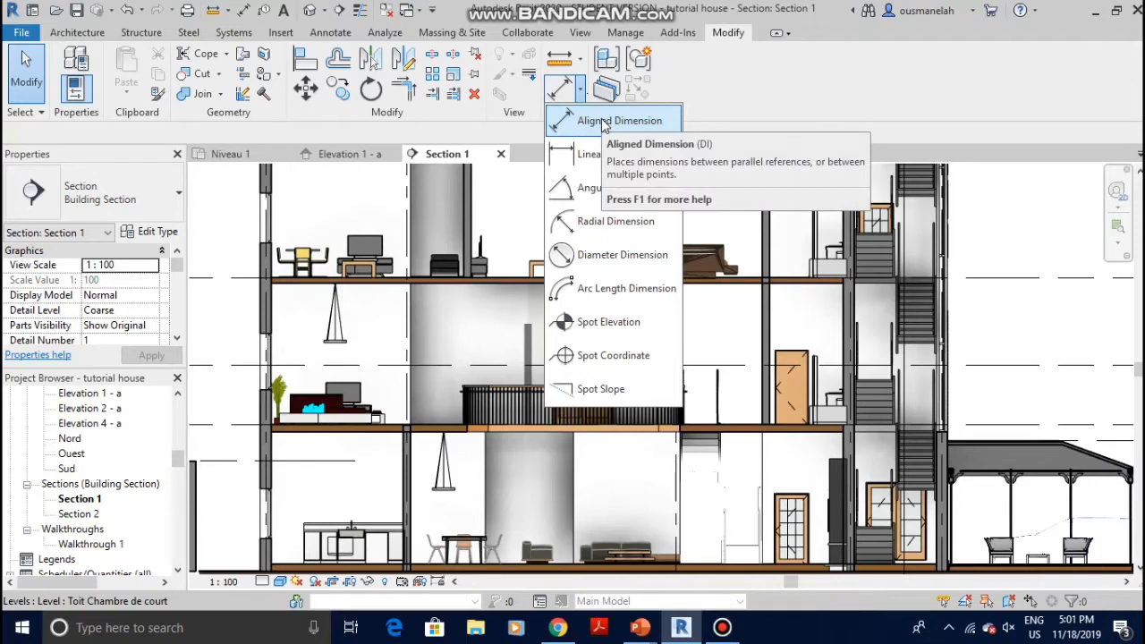
pyautogui.moveTo(614, 187)
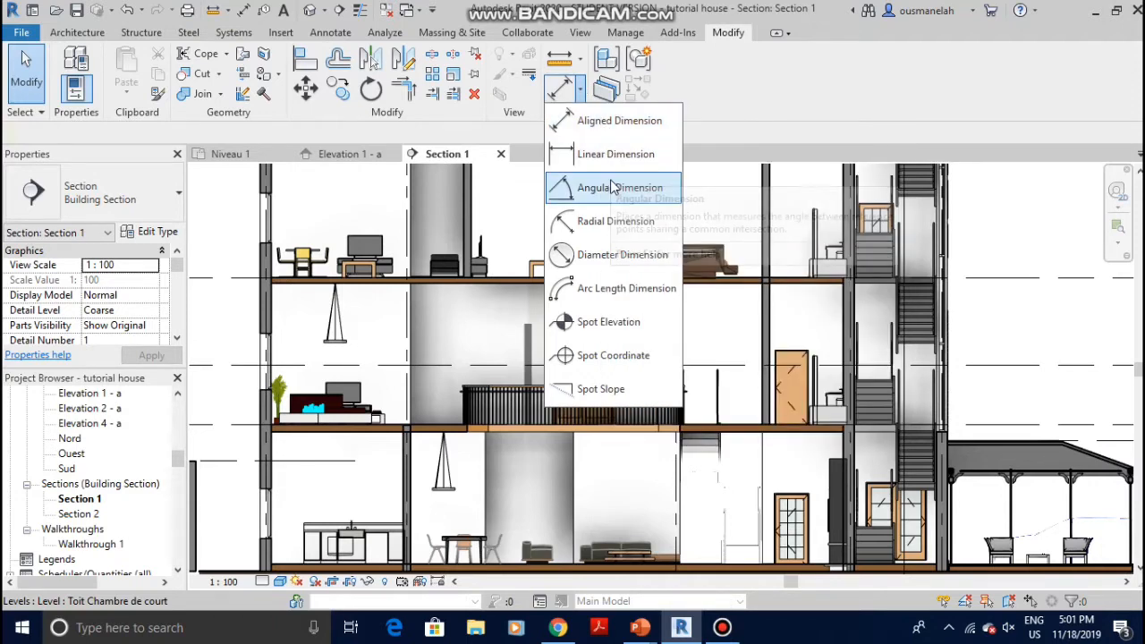
pyautogui.moveTo(648, 166)
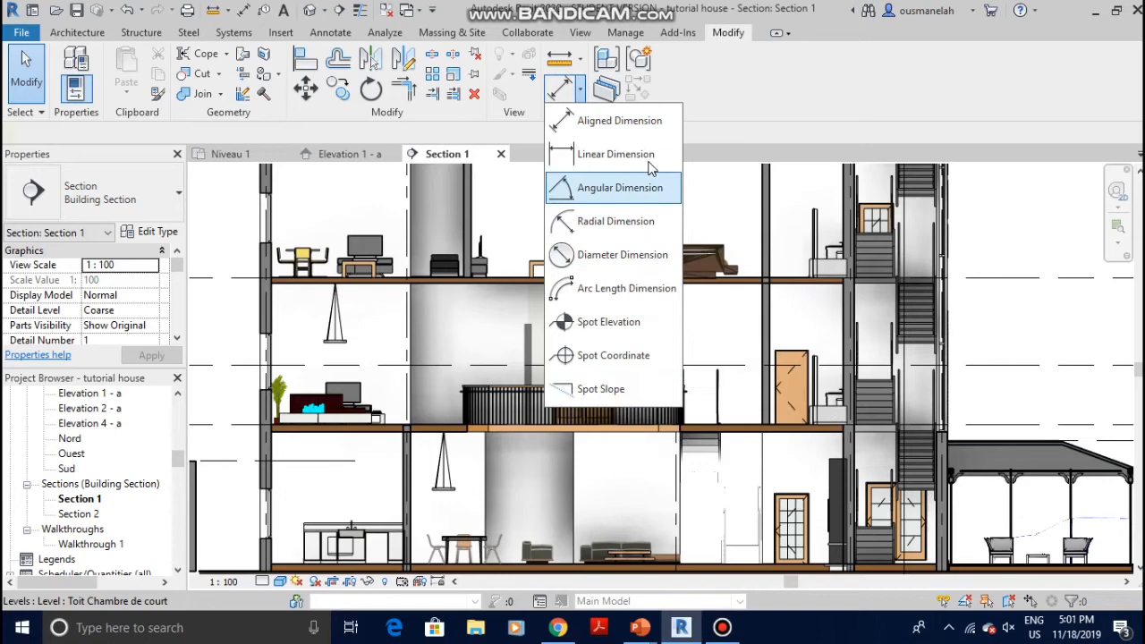
pyautogui.moveTo(613, 120)
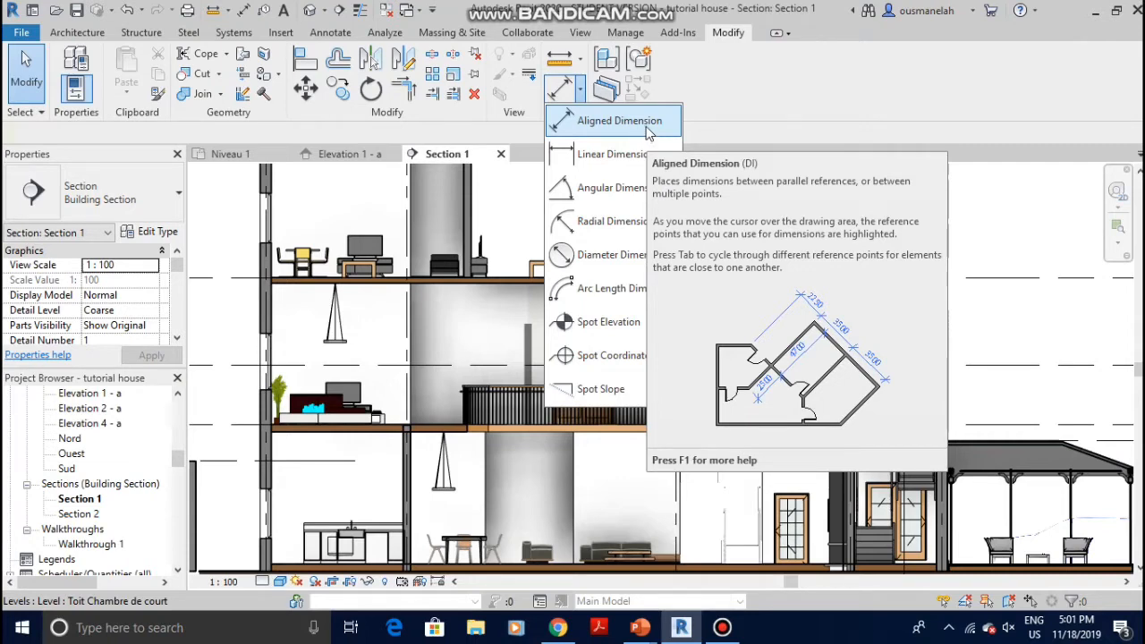
pyautogui.click(611, 119)
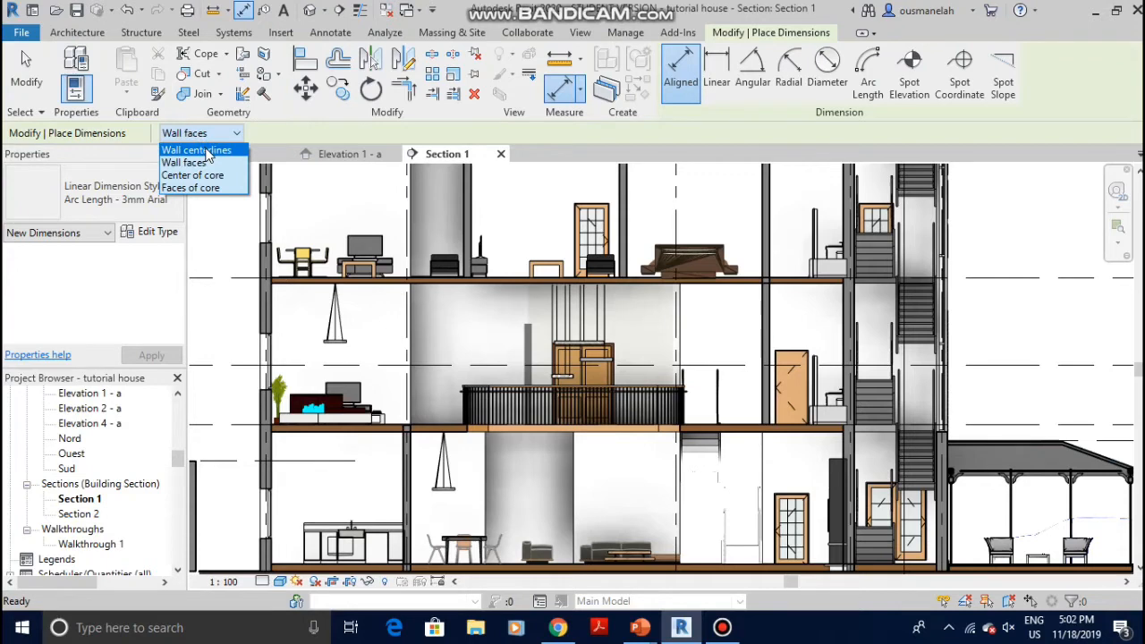
pyautogui.click(195, 149)
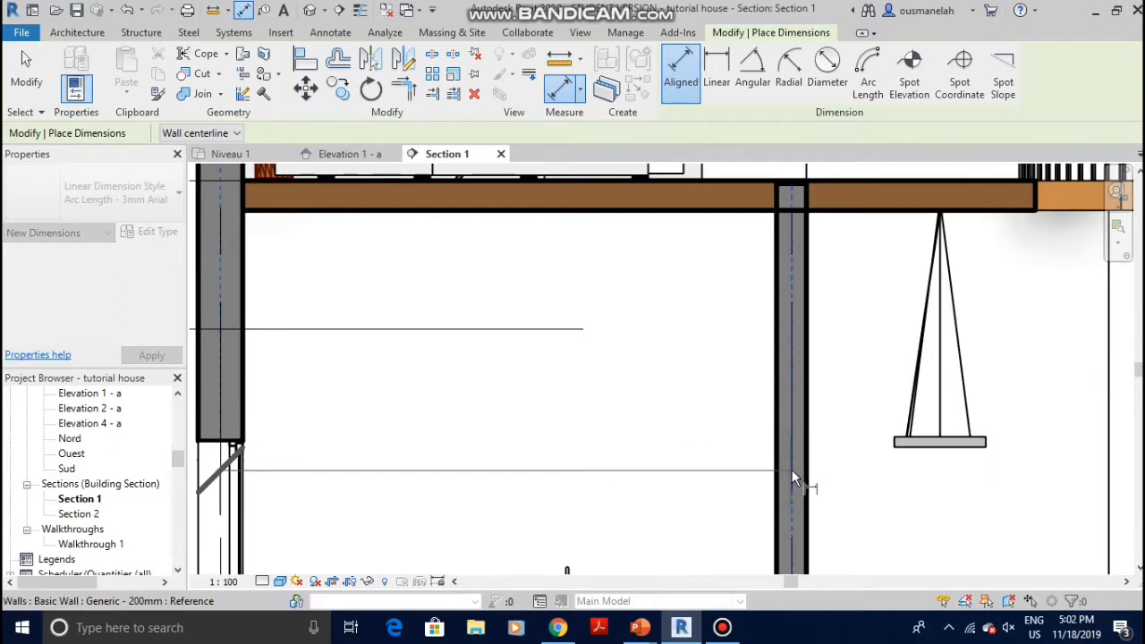
pyautogui.click(653, 470)
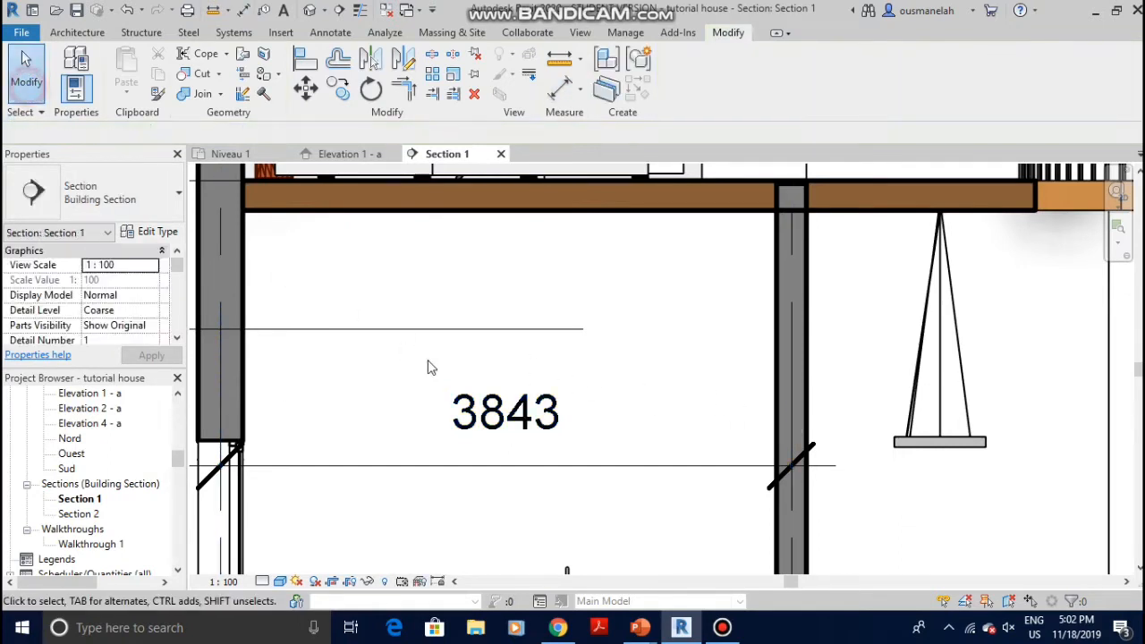
pyautogui.click(505, 411)
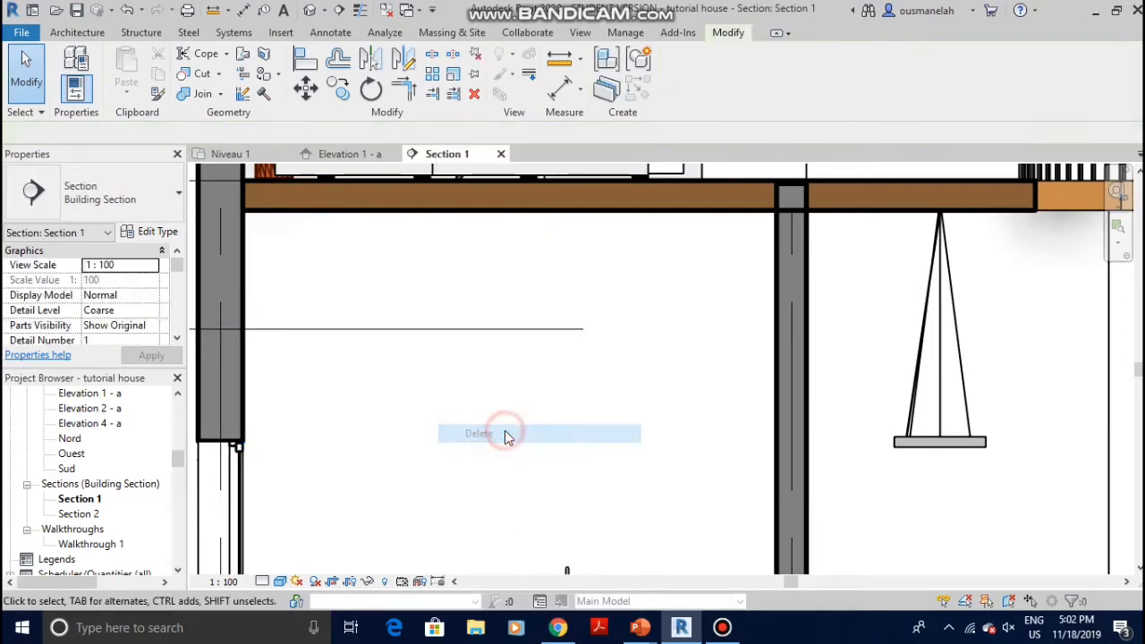
# Delete the trial dimension and restart Aligned Dimension set to measure wall faces
pyautogui.click(478, 433)
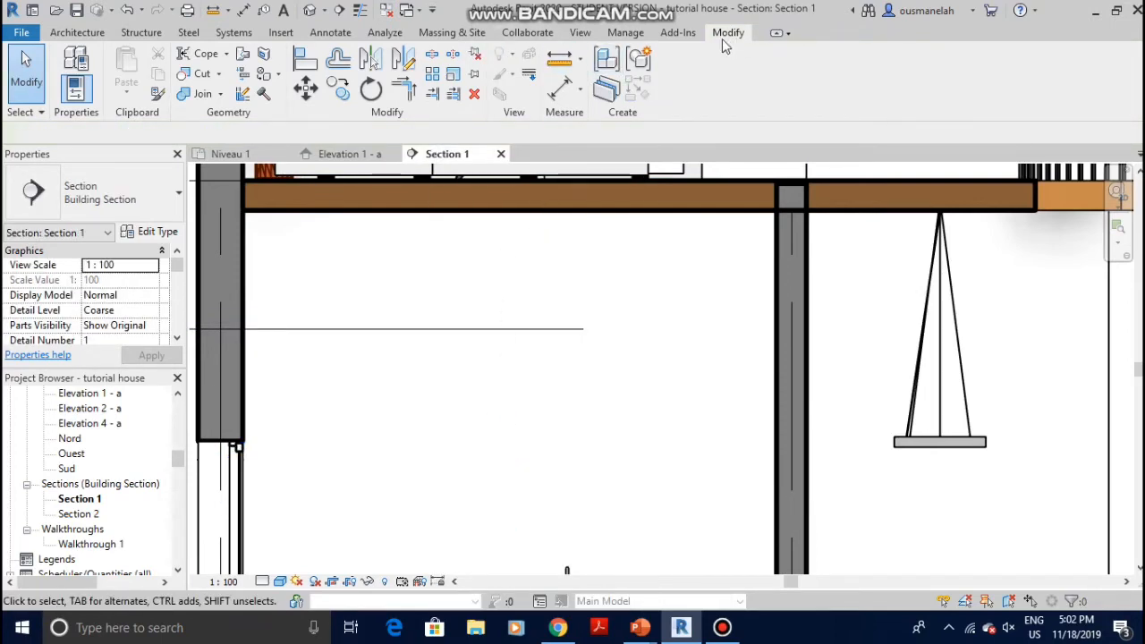
pyautogui.moveTo(560, 85)
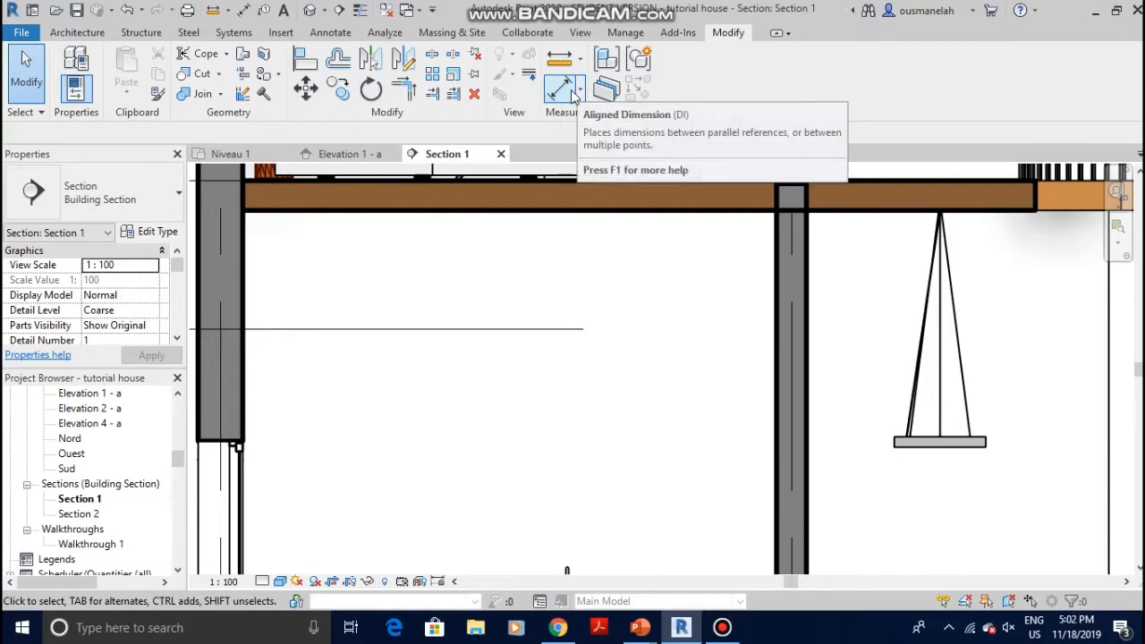
pyautogui.click(559, 90)
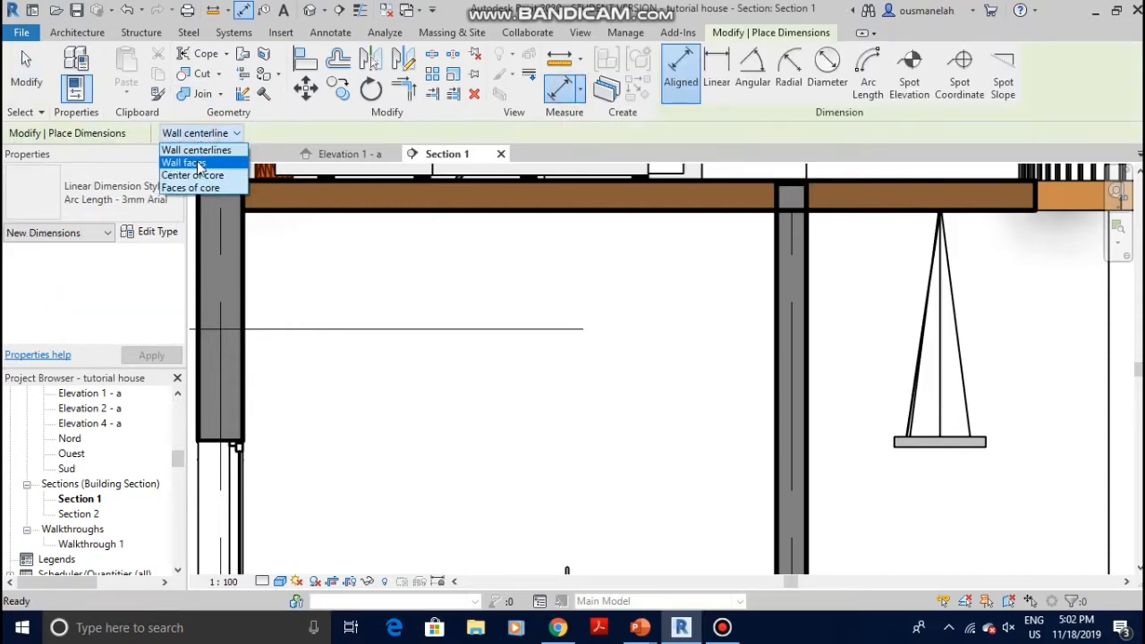
pyautogui.click(183, 162)
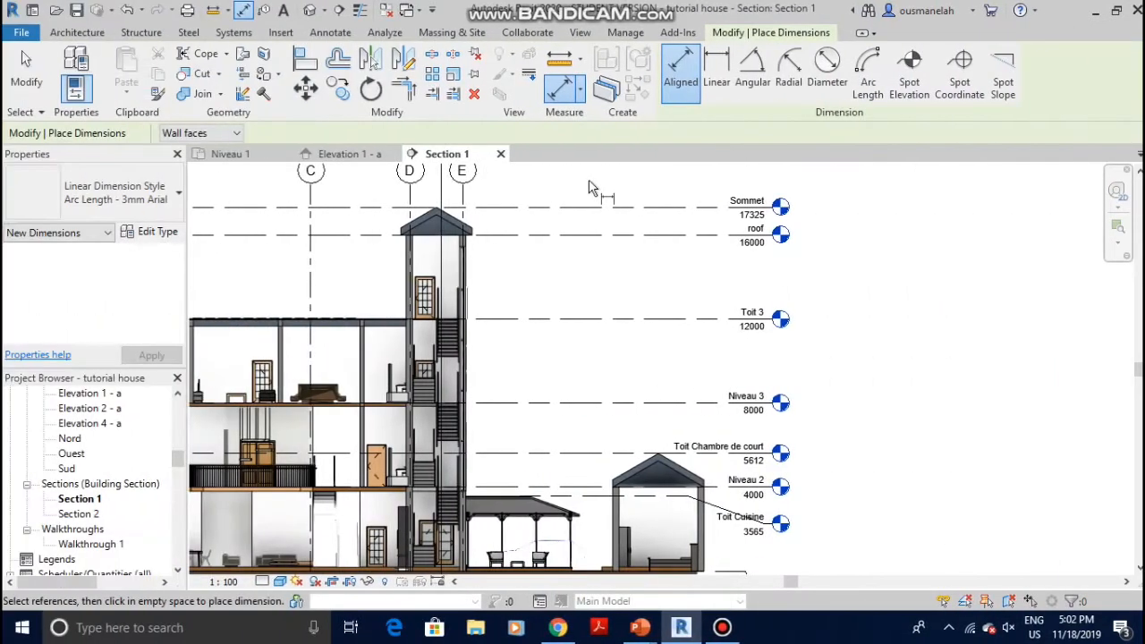
pyautogui.moveTo(577, 195)
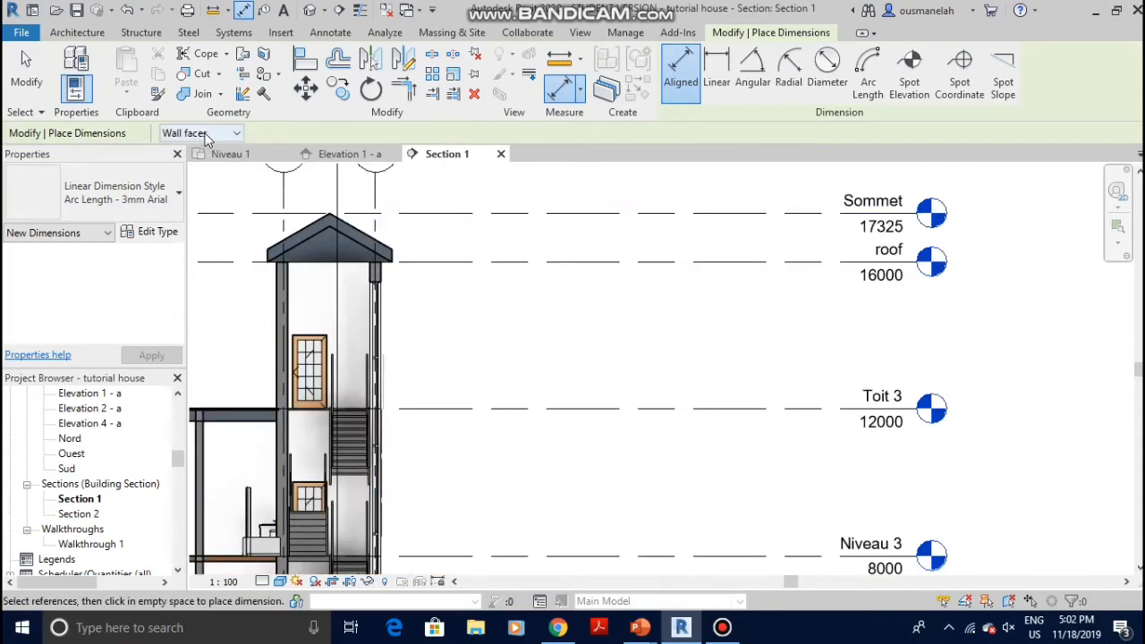
pyautogui.moveTo(549, 212)
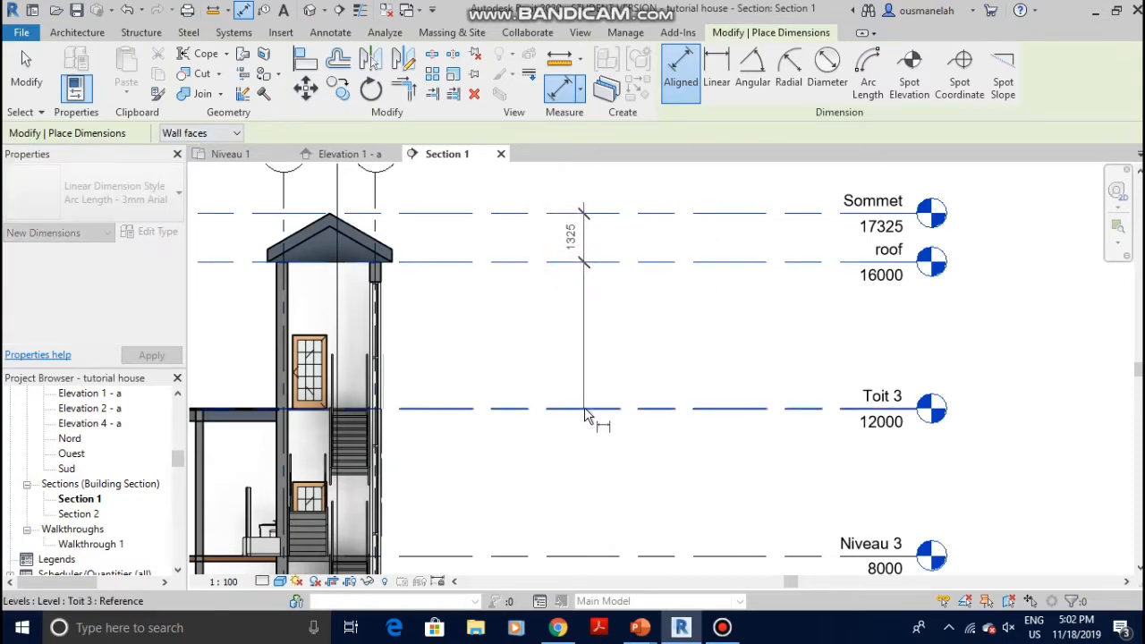
# Chain-dimension the levels from Sommet down: 1325, 4000, 4000, 2388, 1612, 435 mm
pyautogui.scroll(-3)
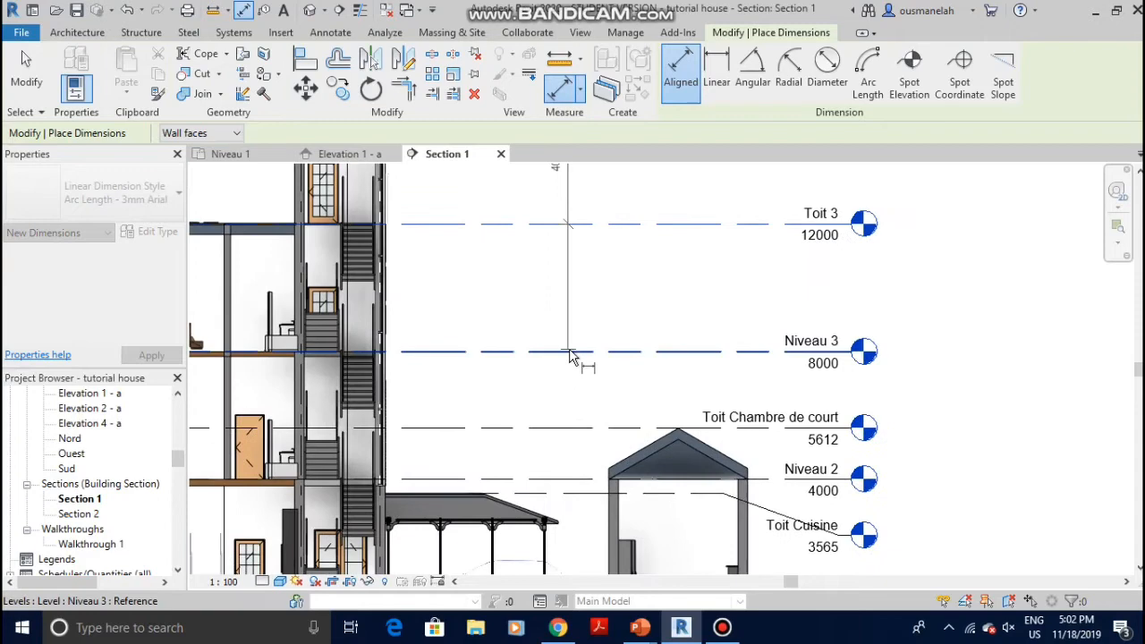
pyautogui.click(559, 479)
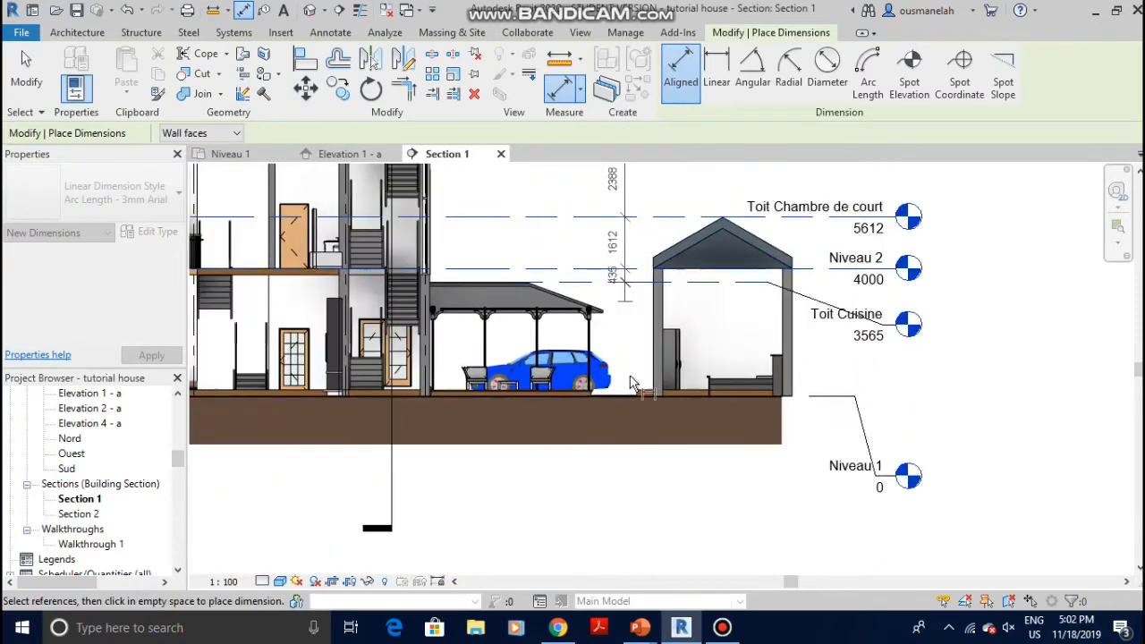
pyautogui.scroll(3)
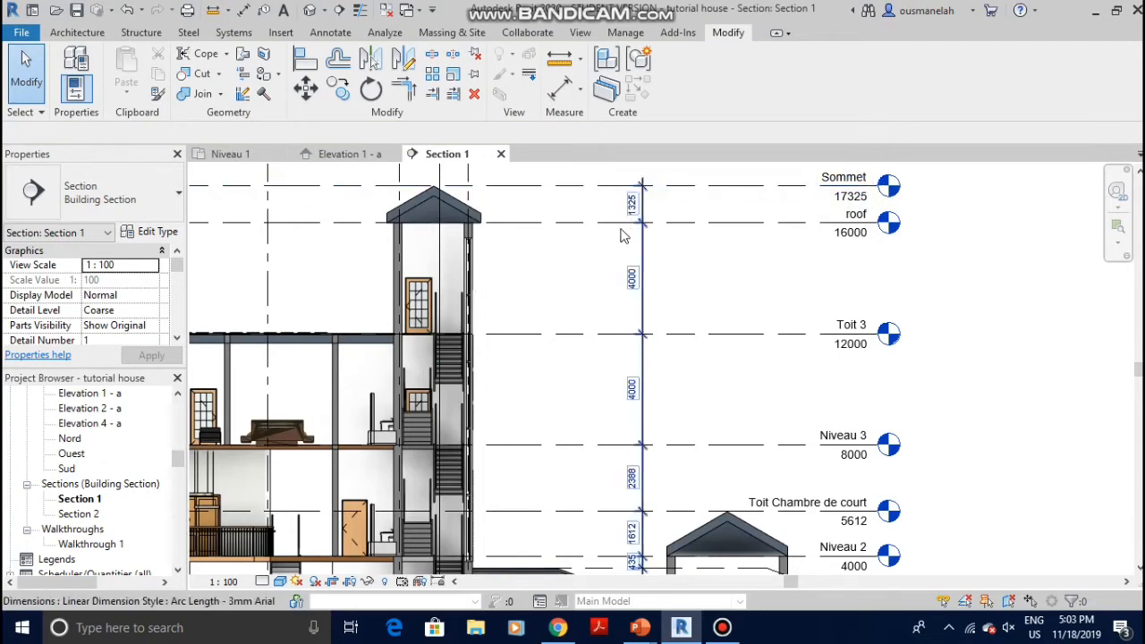
# Draw level Toit 7 at 13000 mm using the Architecture tab's Level tool
pyautogui.click(77, 32)
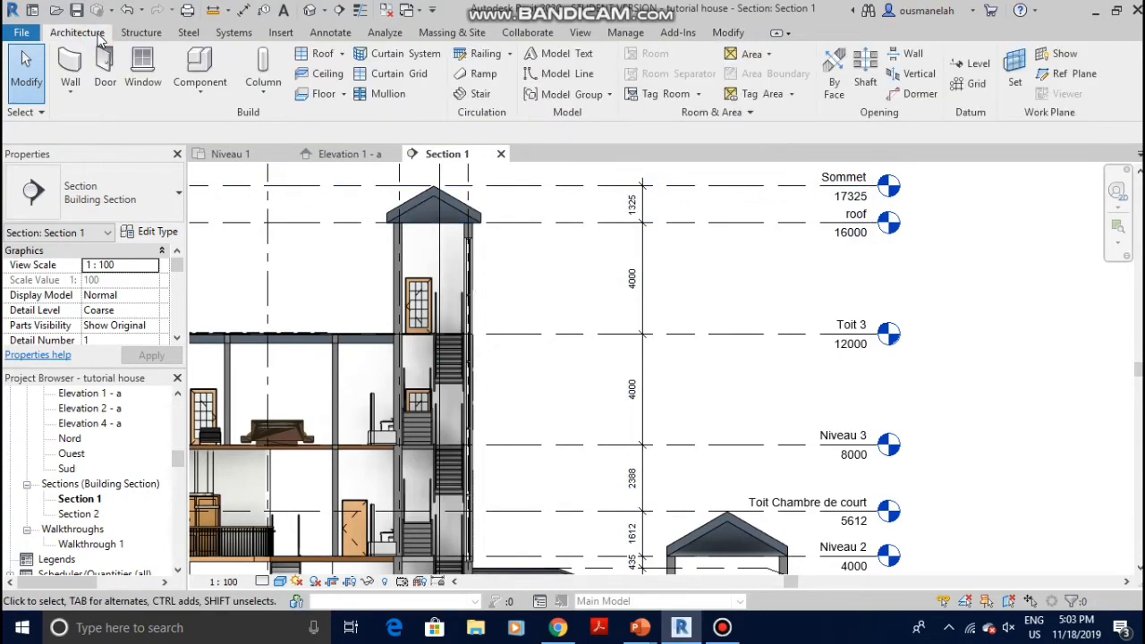
pyautogui.moveTo(975, 83)
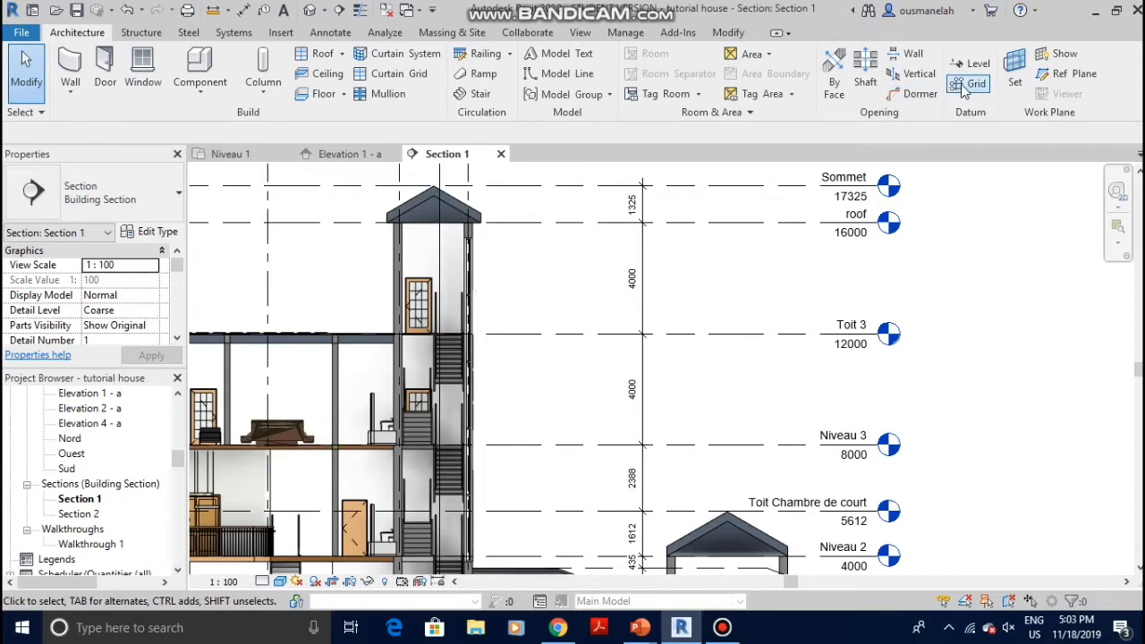
pyautogui.moveTo(977, 64)
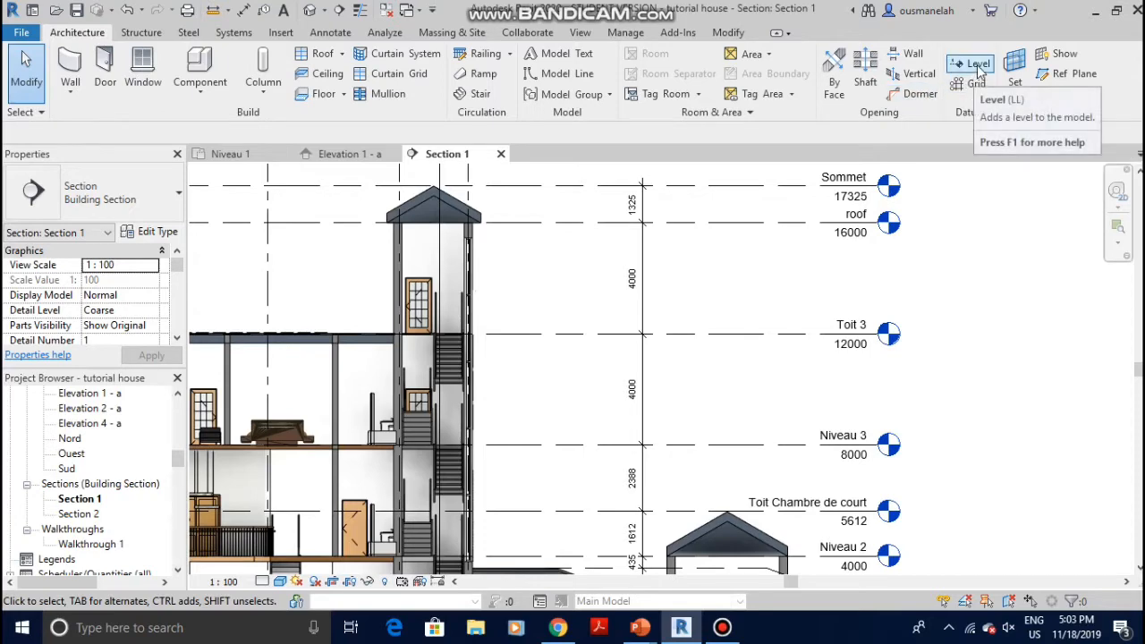
pyautogui.click(970, 63)
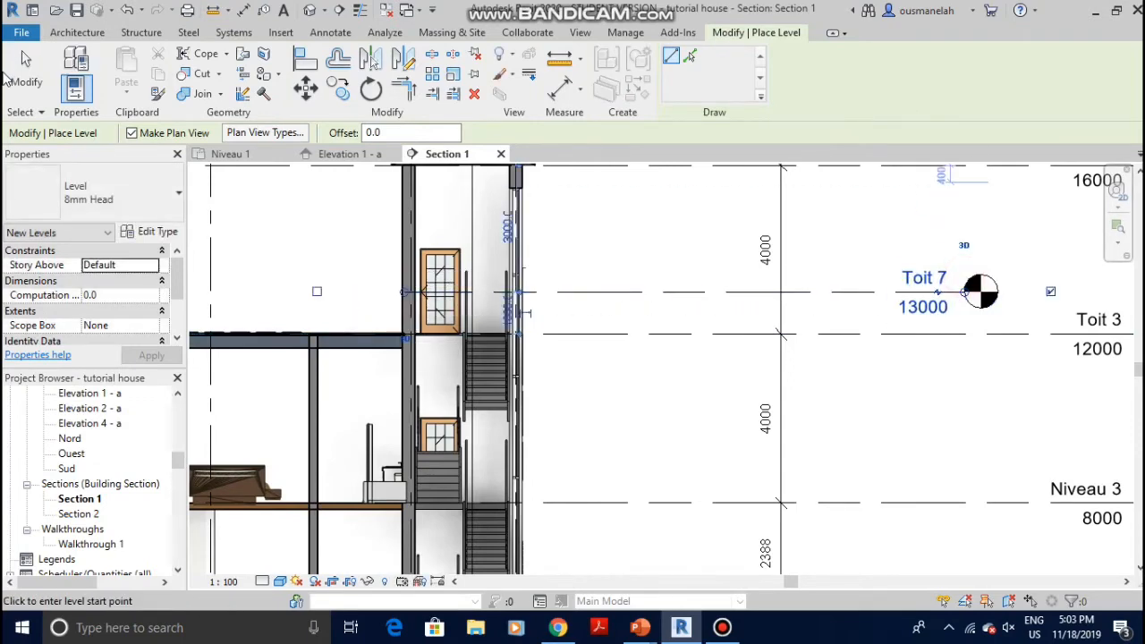
pyautogui.click(654, 292)
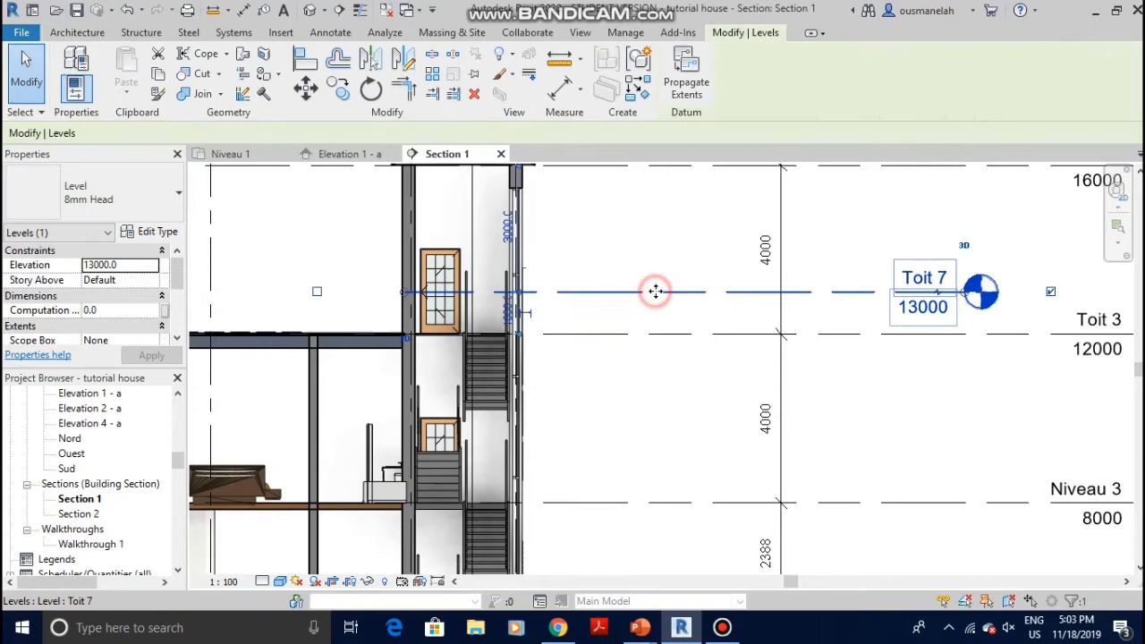
# Delete level Toit 7 and confirm removing its three plan views
pyautogui.press('Delete')
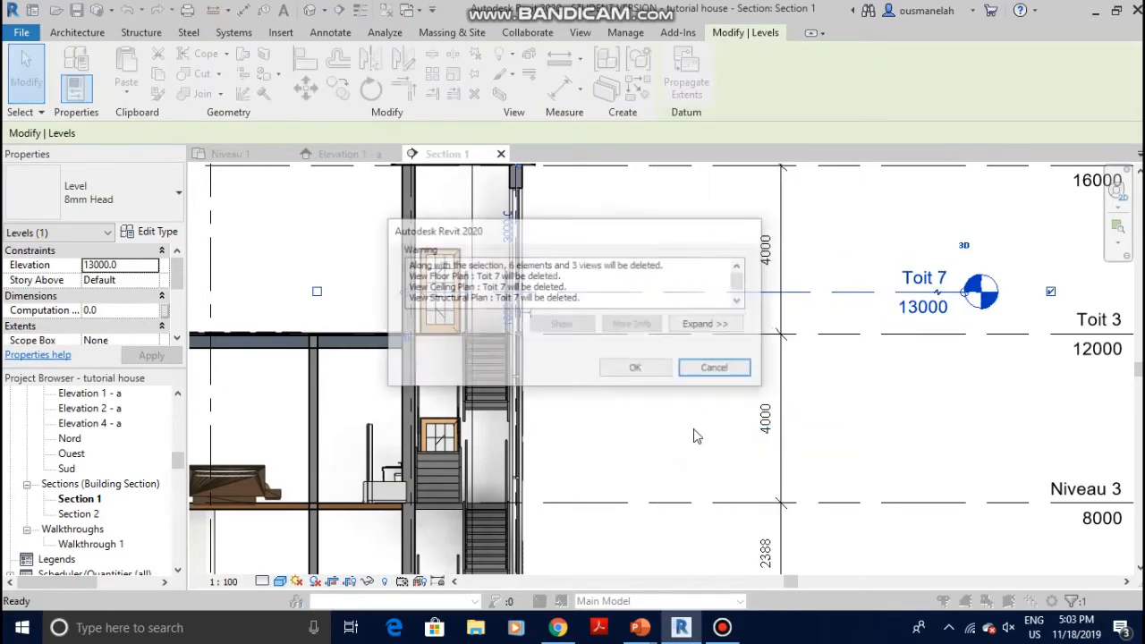
pyautogui.click(635, 367)
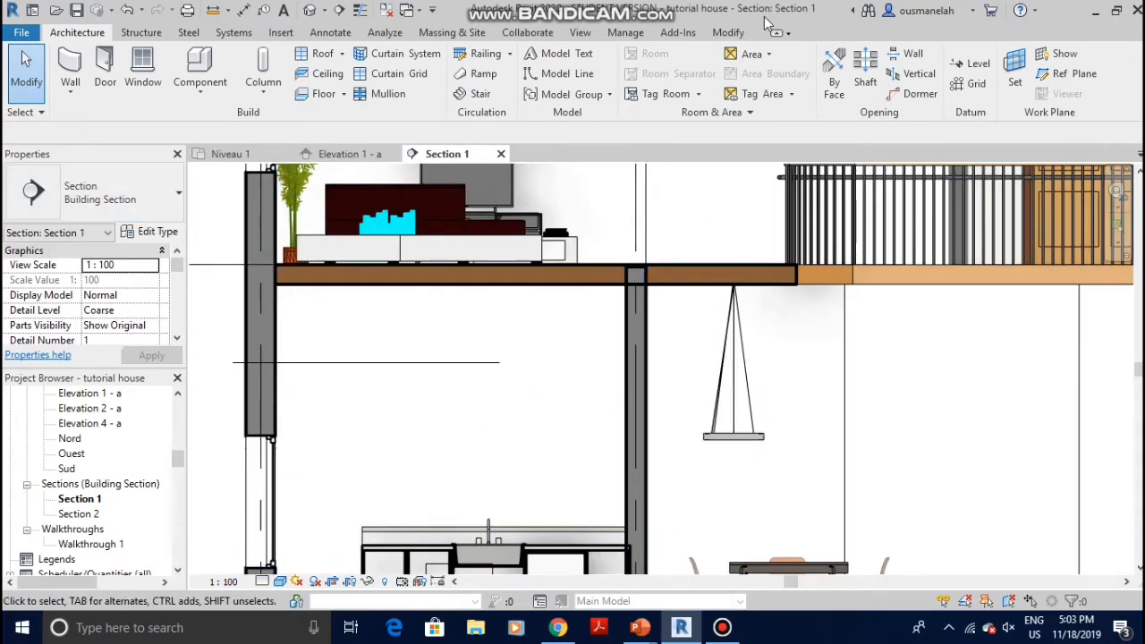
# Reactivate the Aligned Dimension tool from the Modify tab's Measure dropdown
pyautogui.click(728, 32)
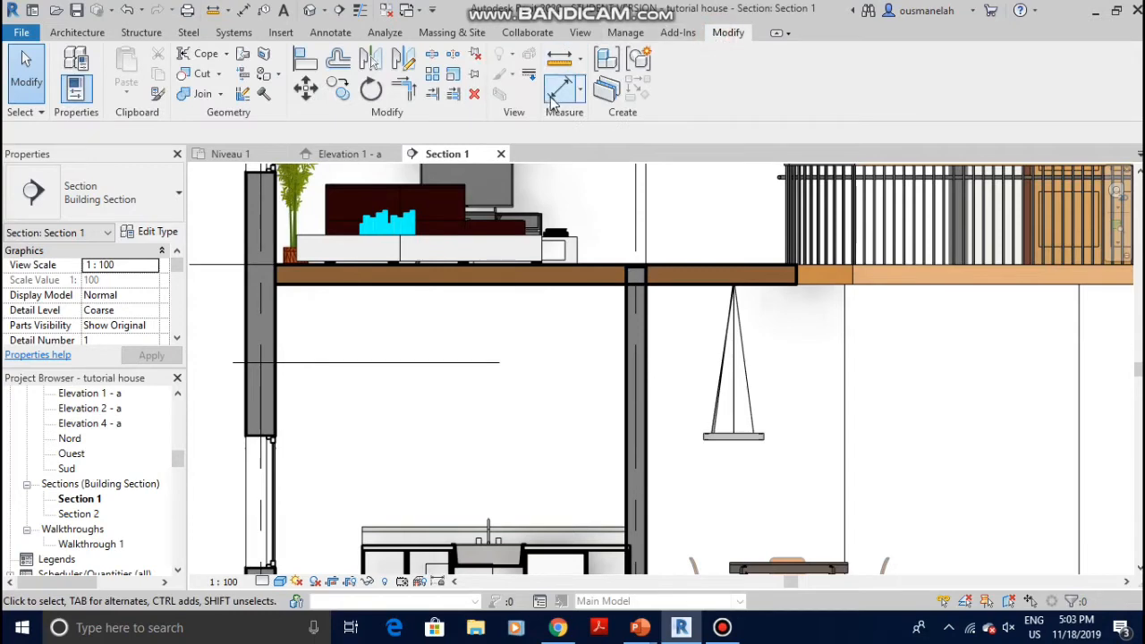
pyautogui.moveTo(557, 92)
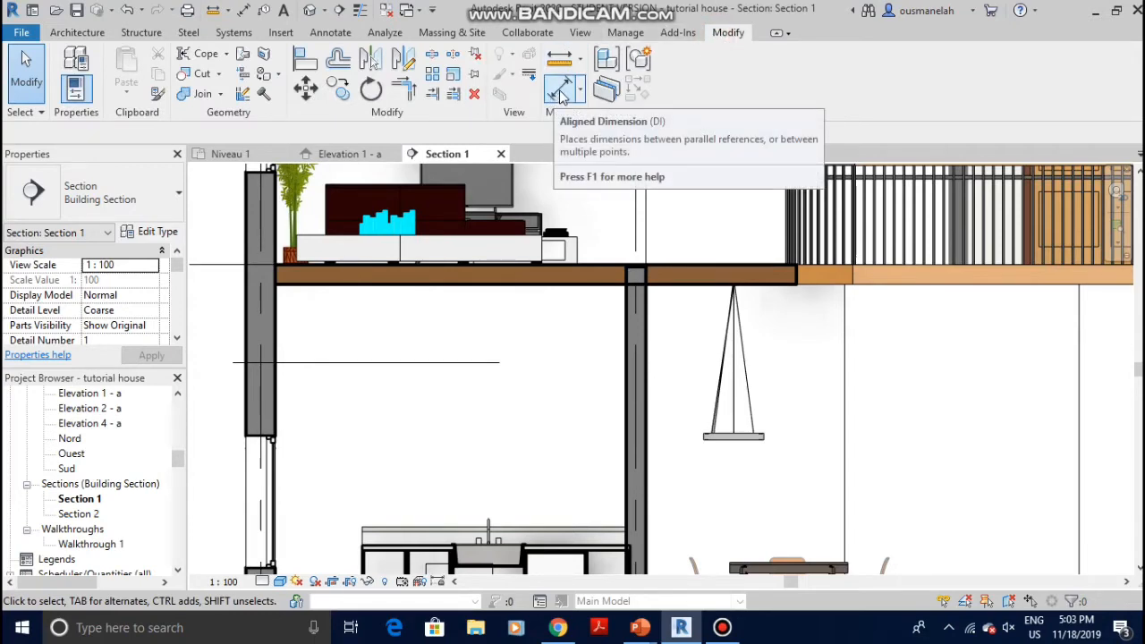
pyautogui.click(562, 85)
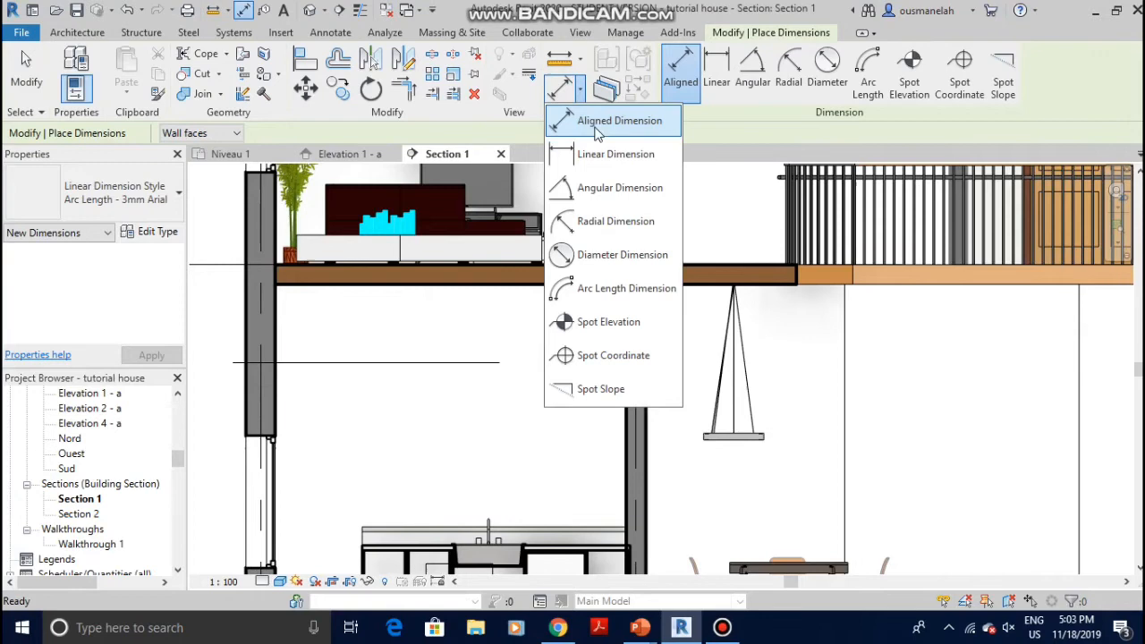
pyautogui.click(618, 120)
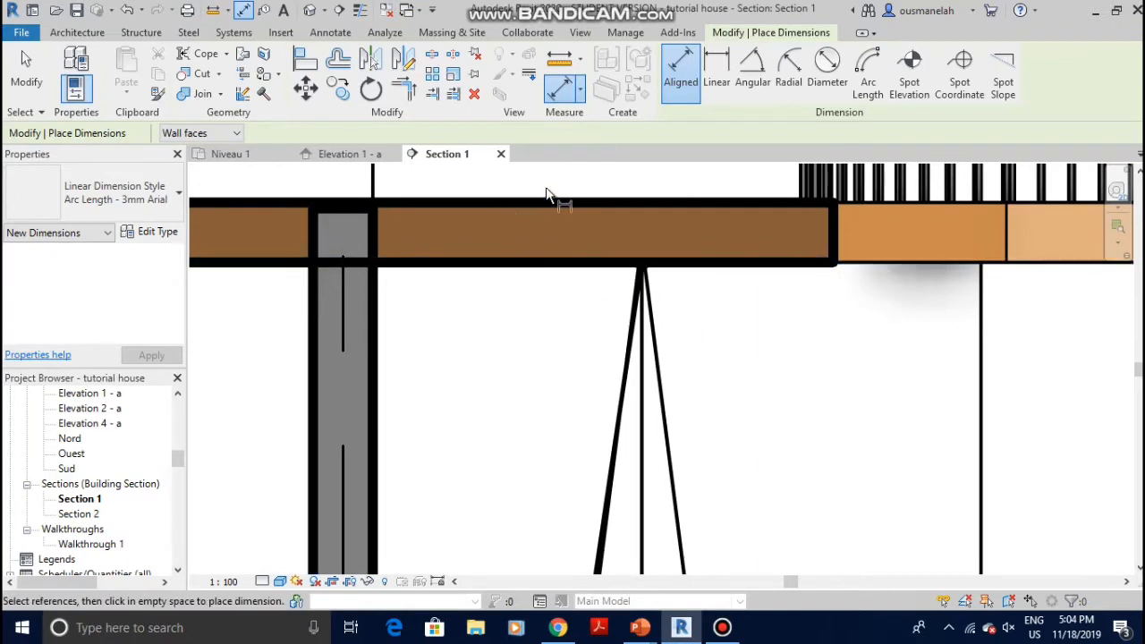
pyautogui.moveTo(250, 374)
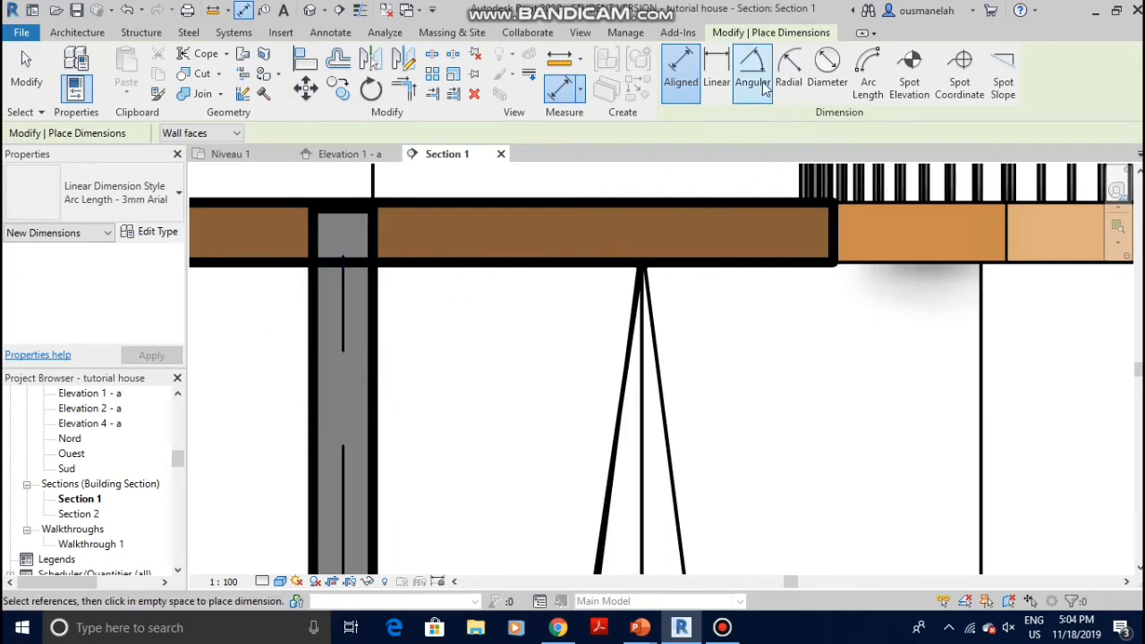
# Place a 90.00° angular dimension between the wall face and the slab underside
pyautogui.click(753, 72)
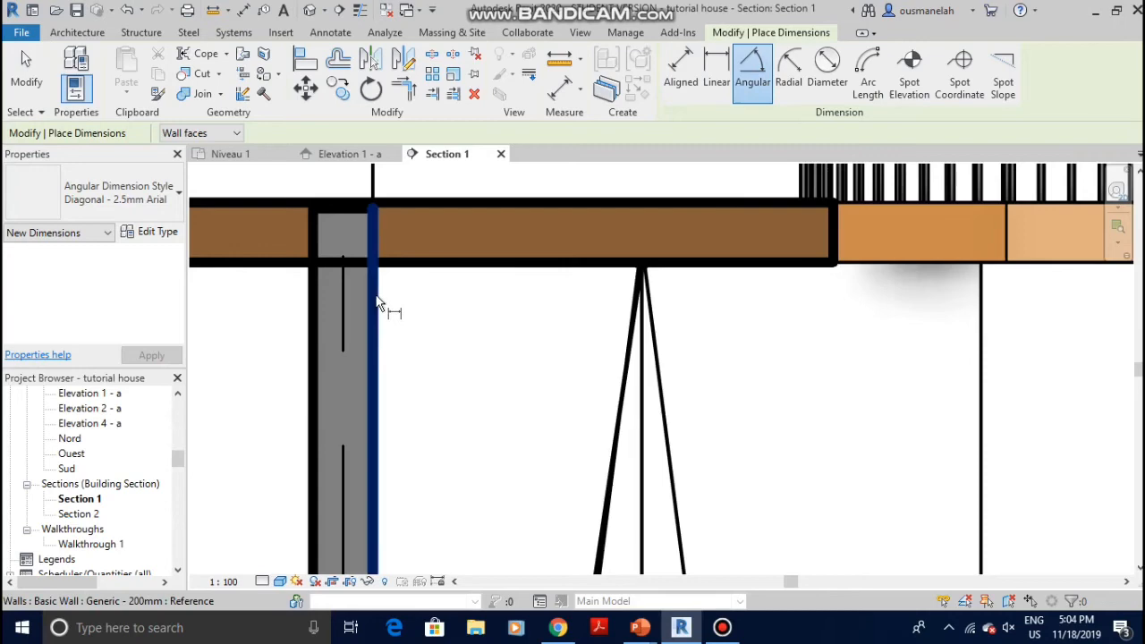
pyautogui.click(452, 264)
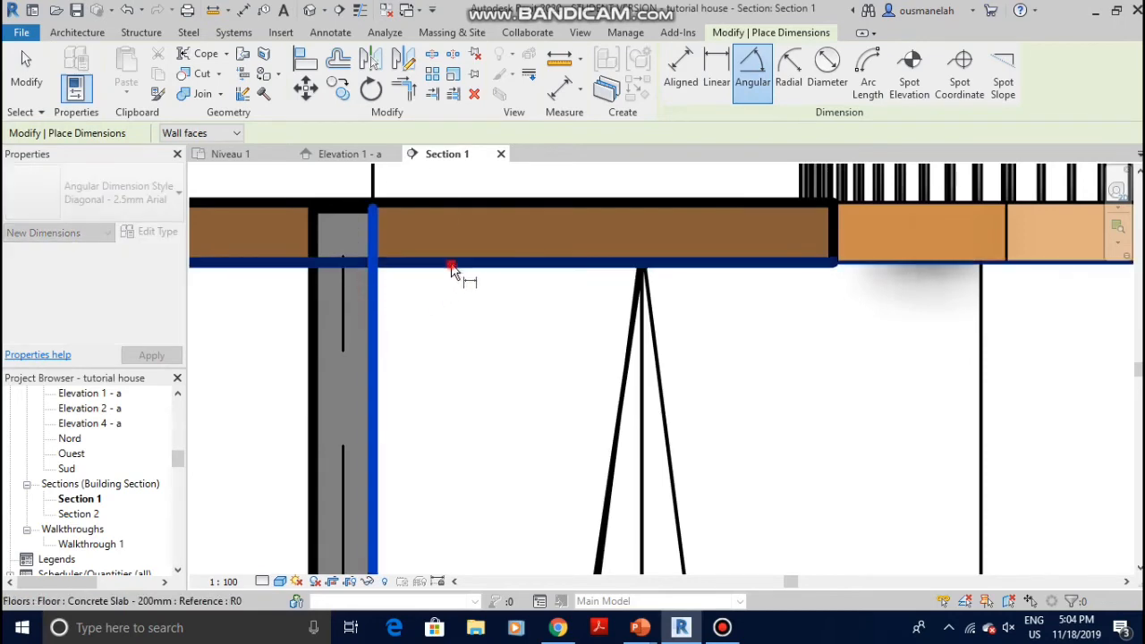
pyautogui.click(608, 448)
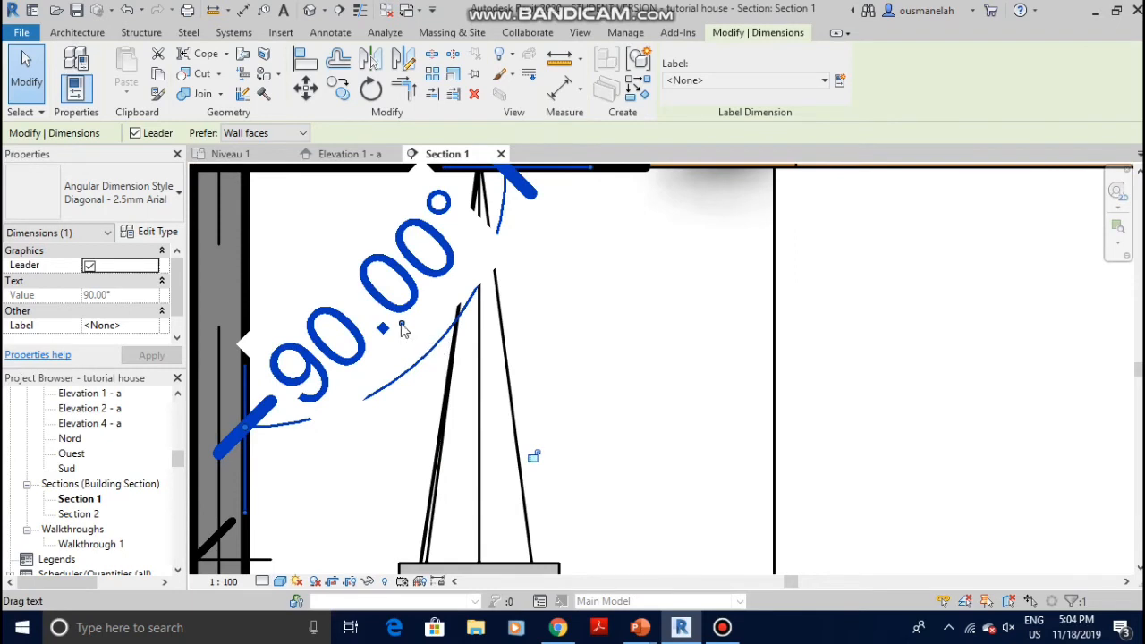
# Drag the 90.00° dimension text right of the lamp and reselect the dimension
pyautogui.moveTo(403, 329); pyautogui.dragTo(724, 371)
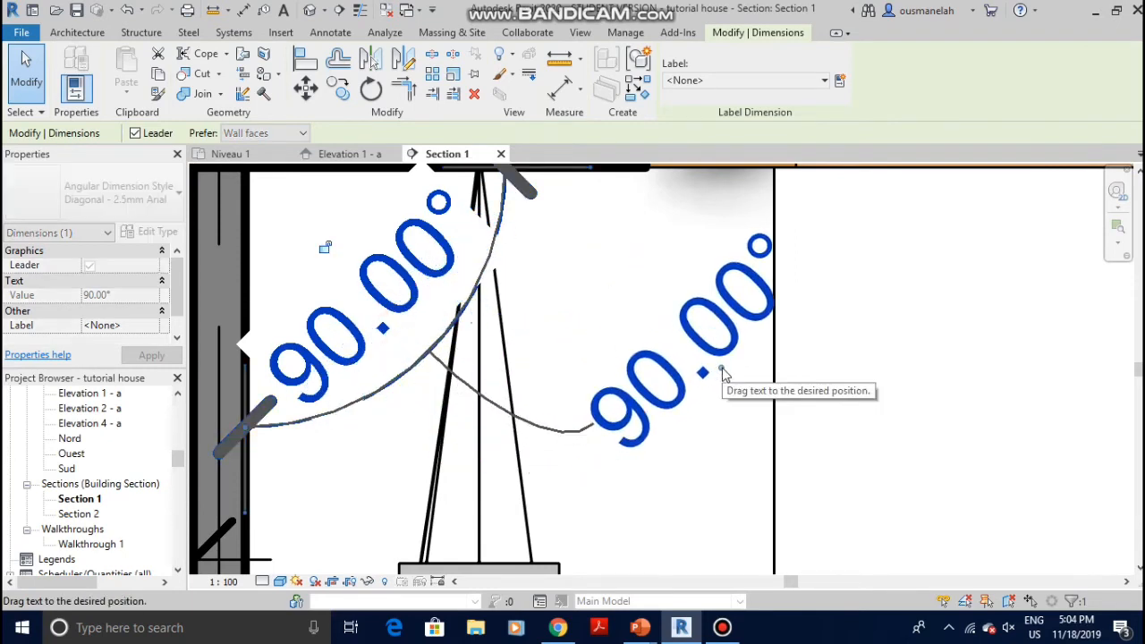
pyautogui.click(844, 376)
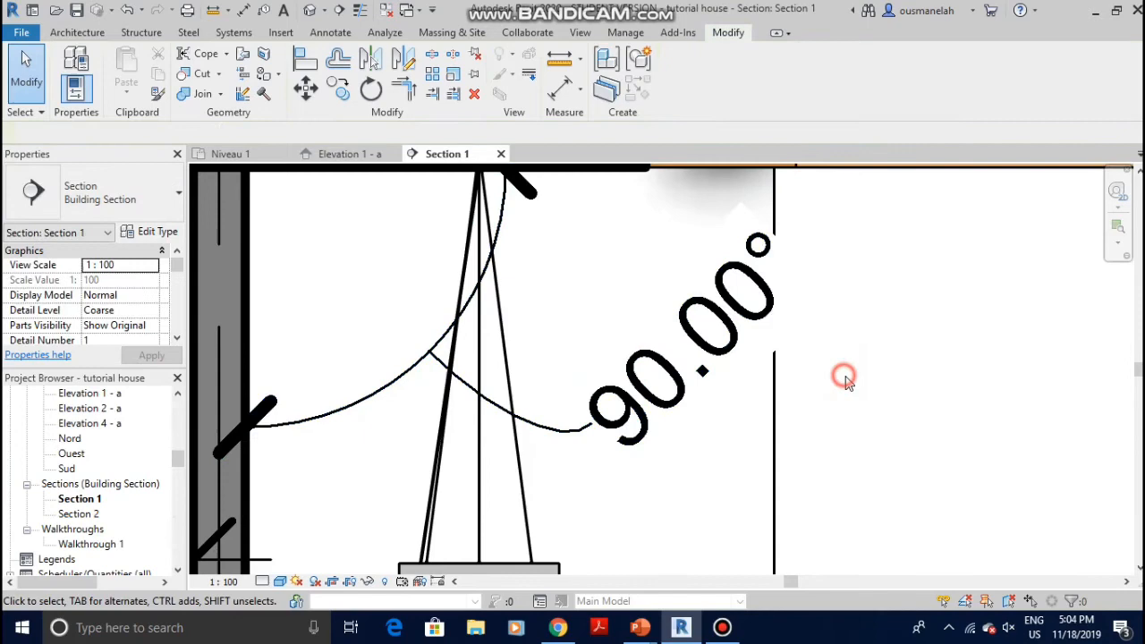
pyautogui.scroll(3)
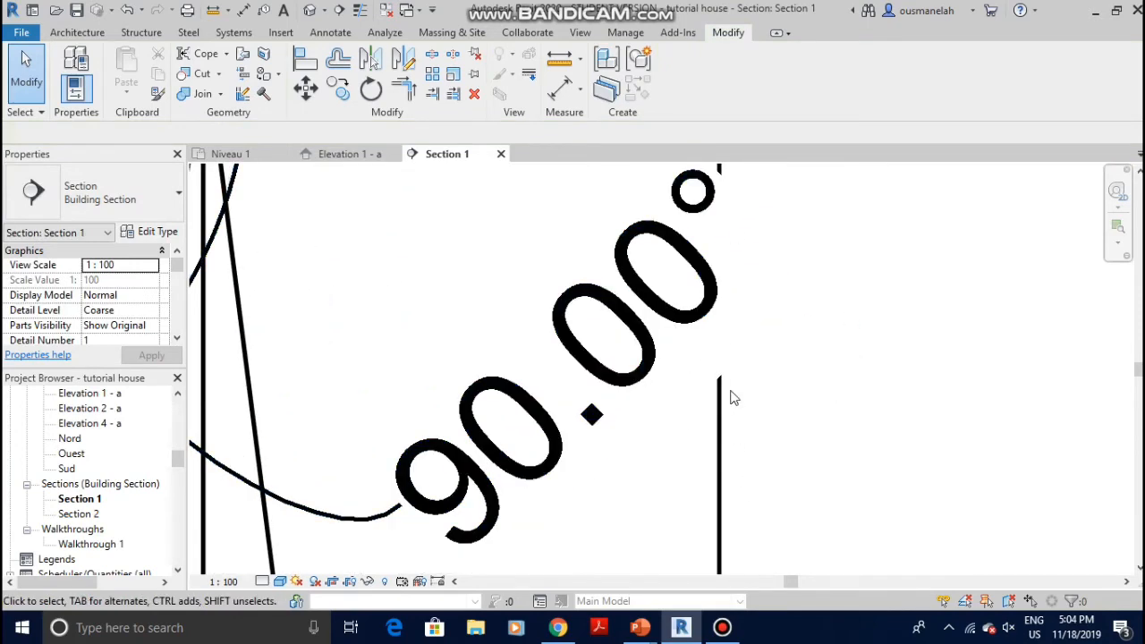
pyautogui.moveTo(751, 356)
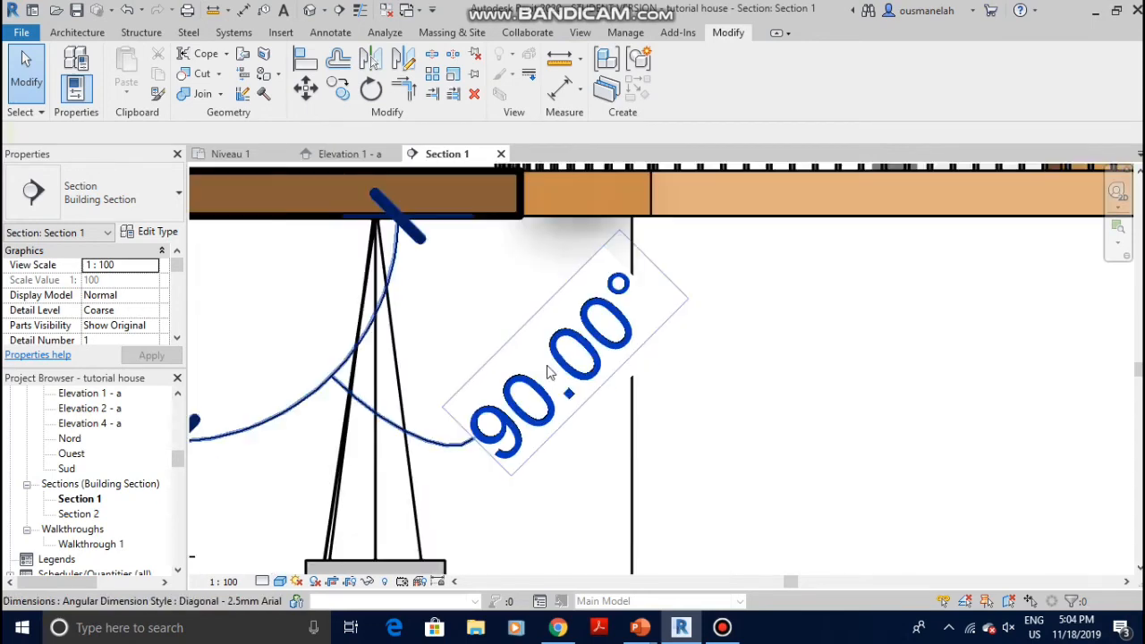
pyautogui.click(546, 367)
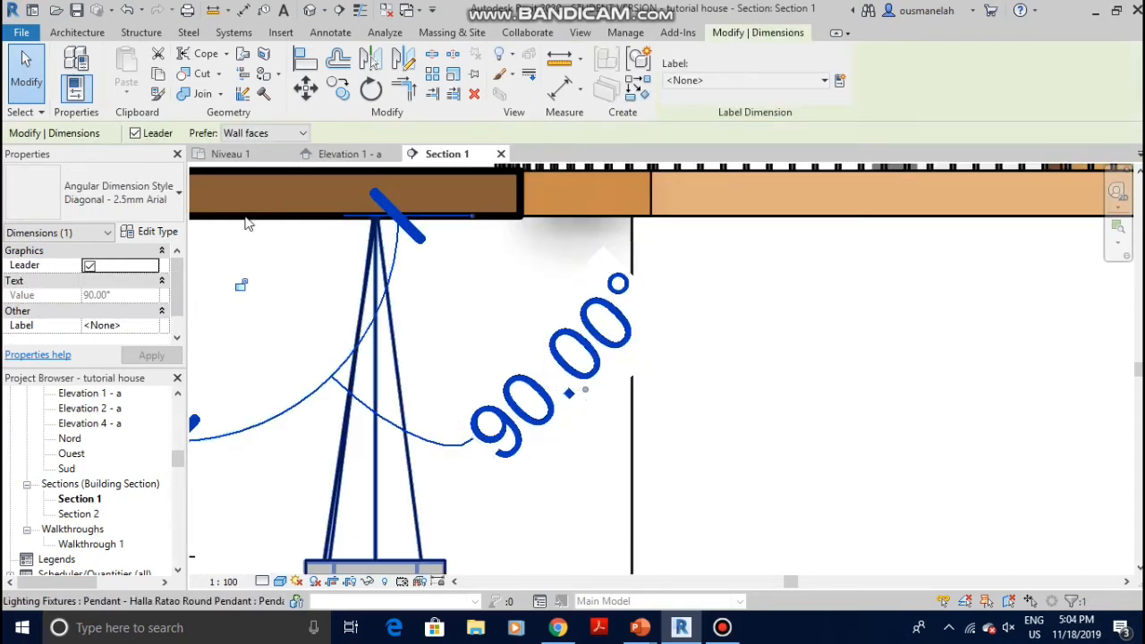
# Set the angular dimension type's Text Background to Transparent in Type Properties
pyautogui.click(157, 231)
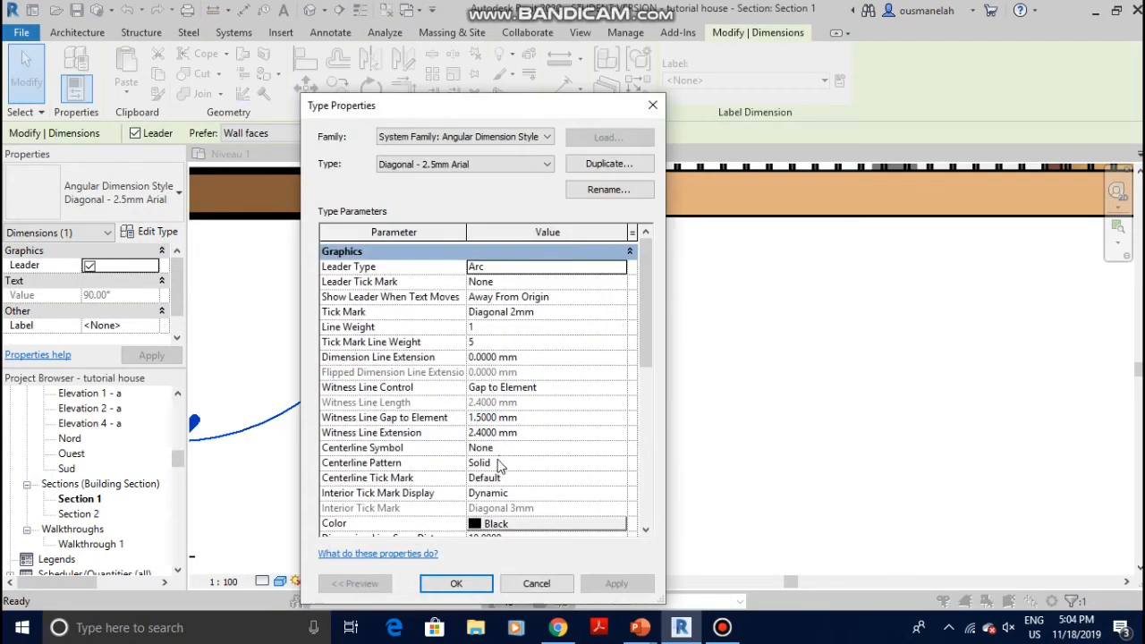
pyautogui.scroll(-3)
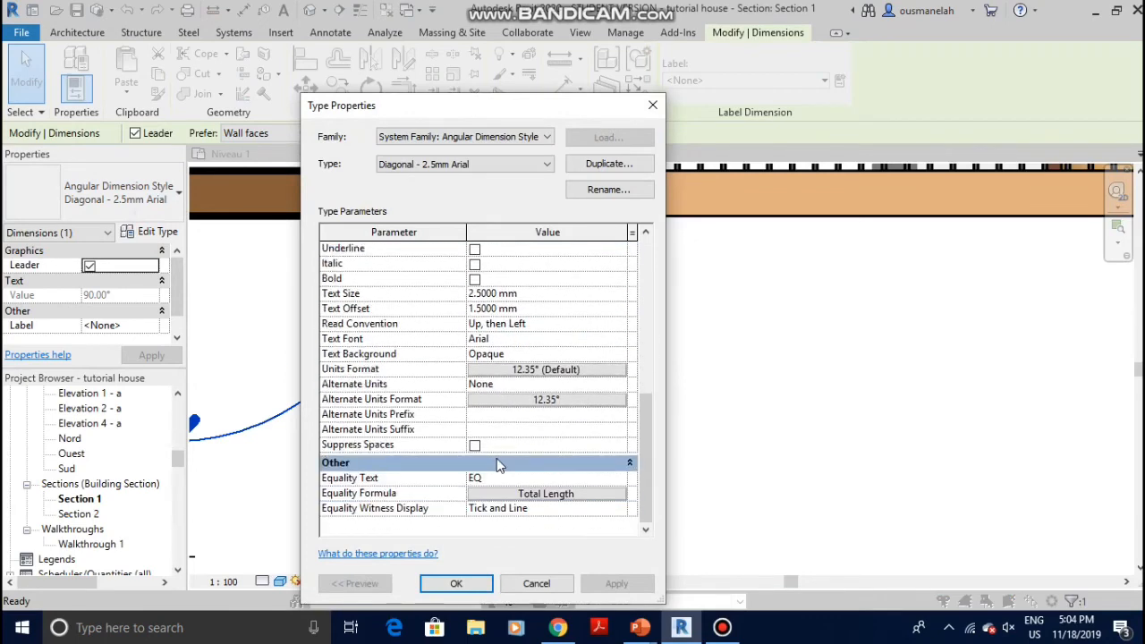
pyautogui.moveTo(490, 358)
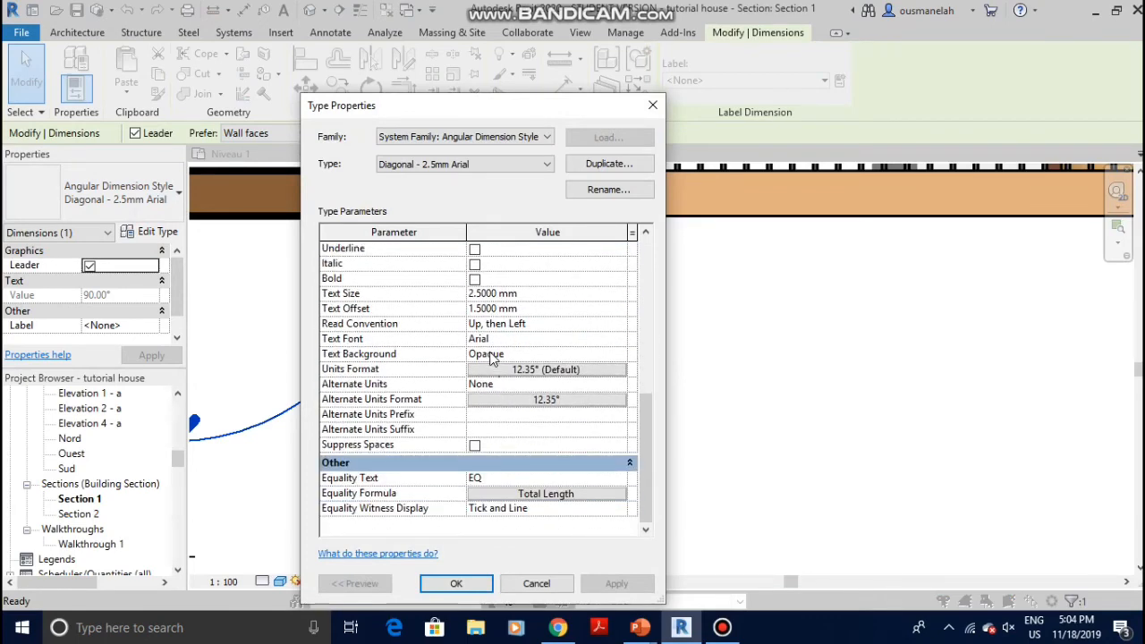
pyautogui.moveTo(626, 362)
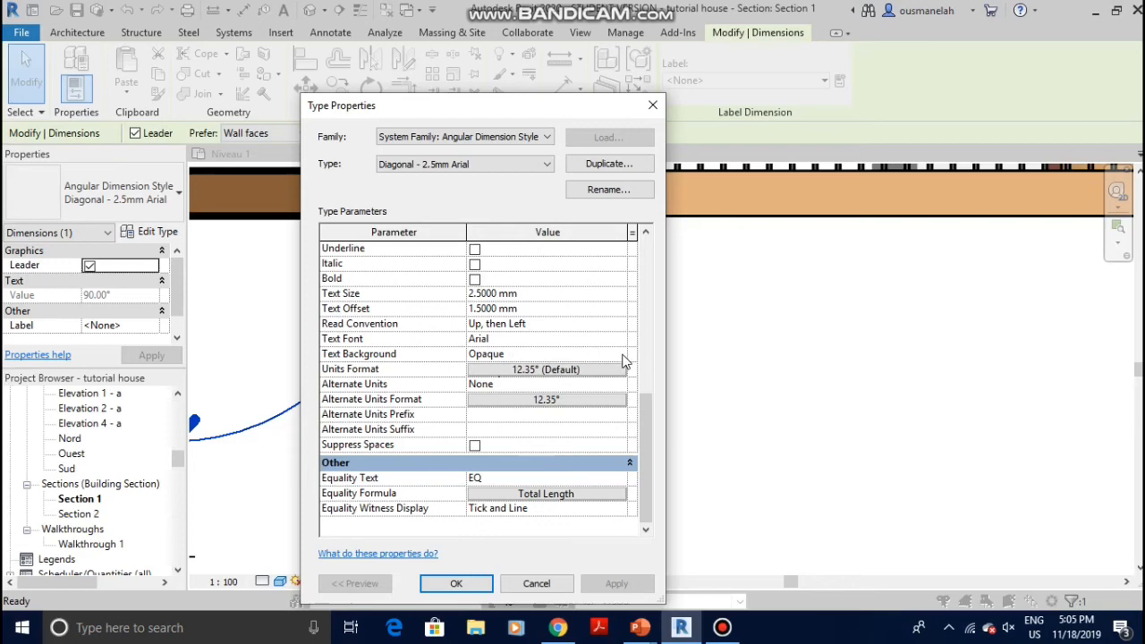
pyautogui.click(619, 353)
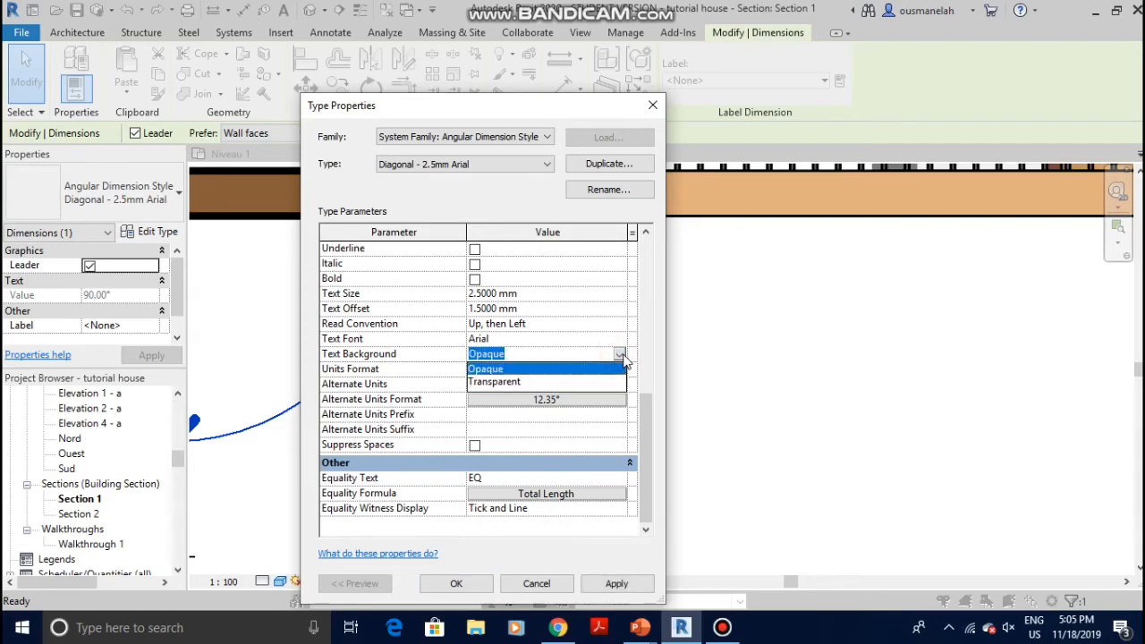
pyautogui.click(493, 381)
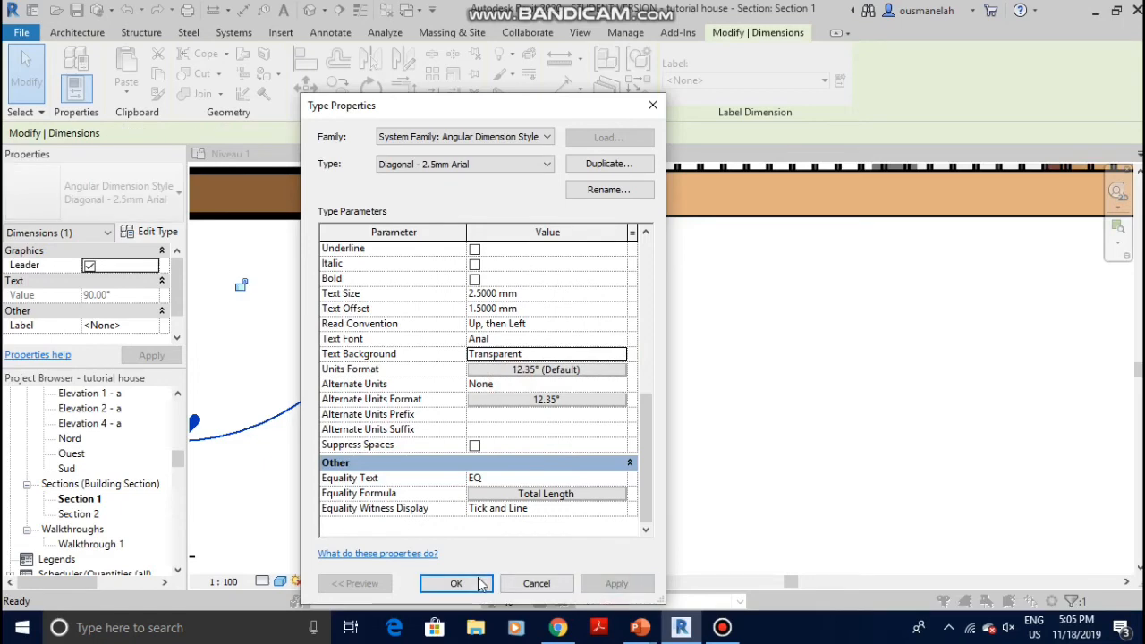
pyautogui.click(456, 583)
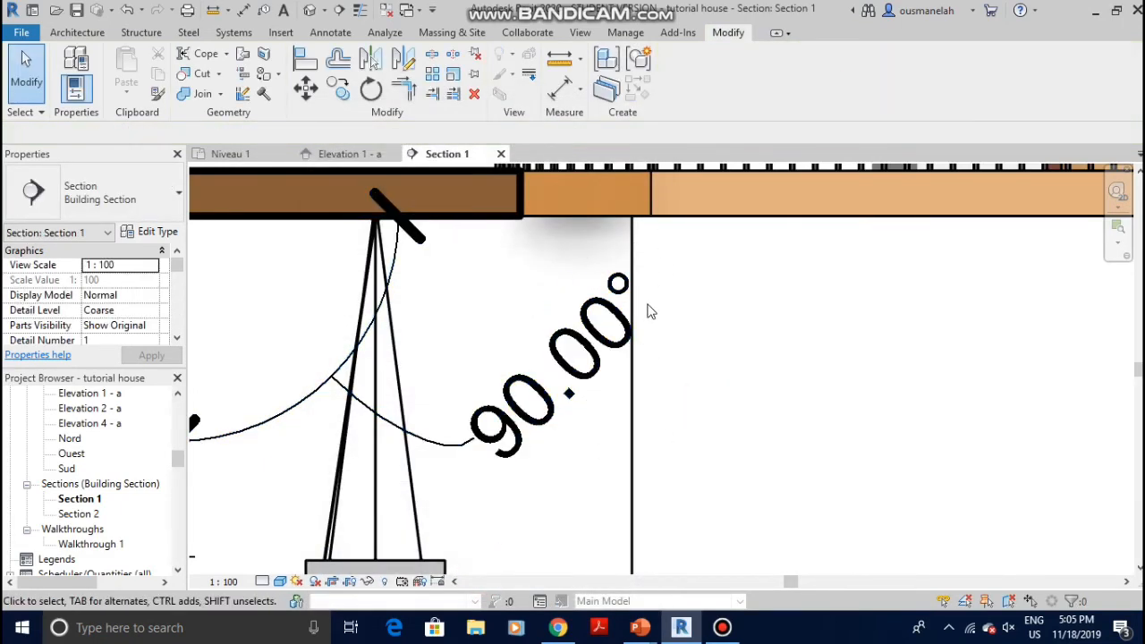
# Select the level dimension string and drag its 1612 text to a new position
pyautogui.click(577, 402)
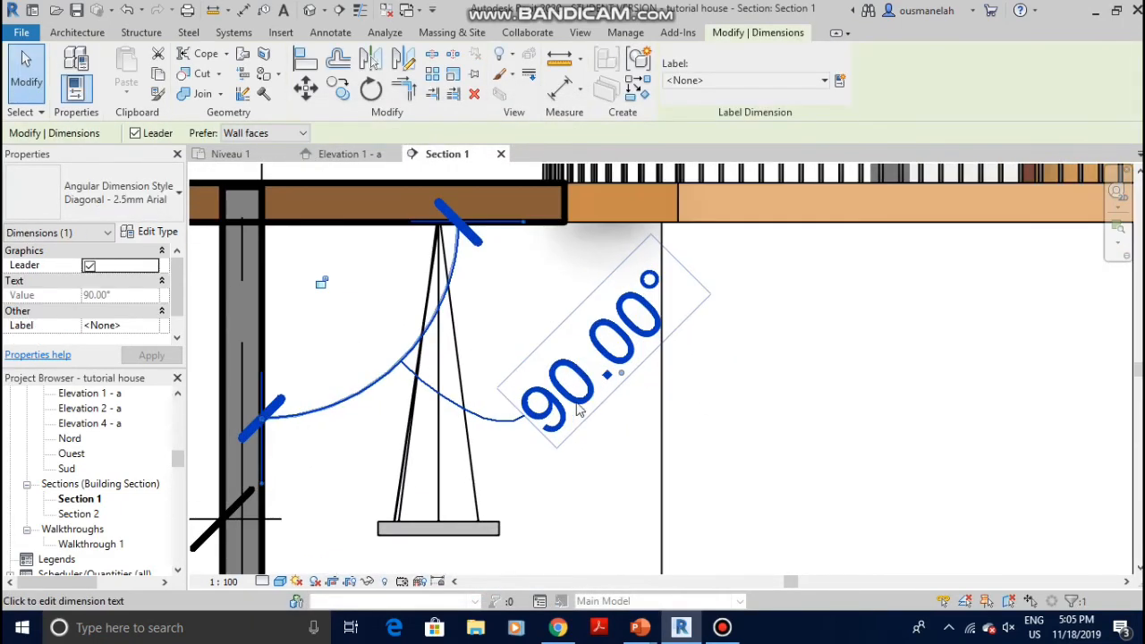
pyautogui.moveTo(577, 407); pyautogui.dragTo(376, 322)
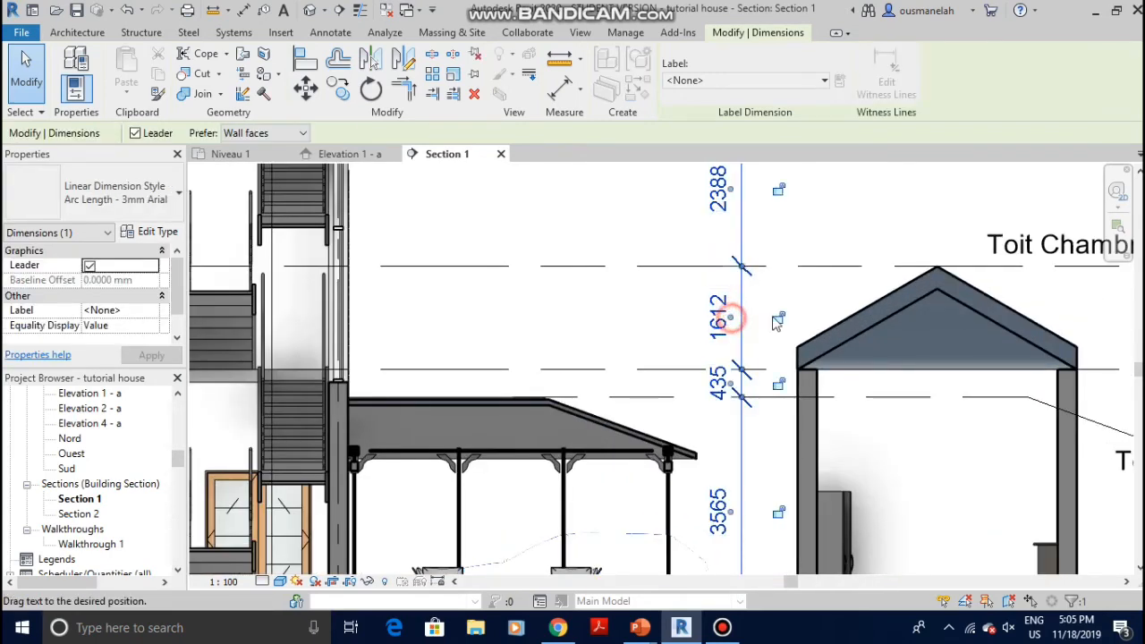
pyautogui.moveTo(729, 319); pyautogui.dragTo(801, 295)
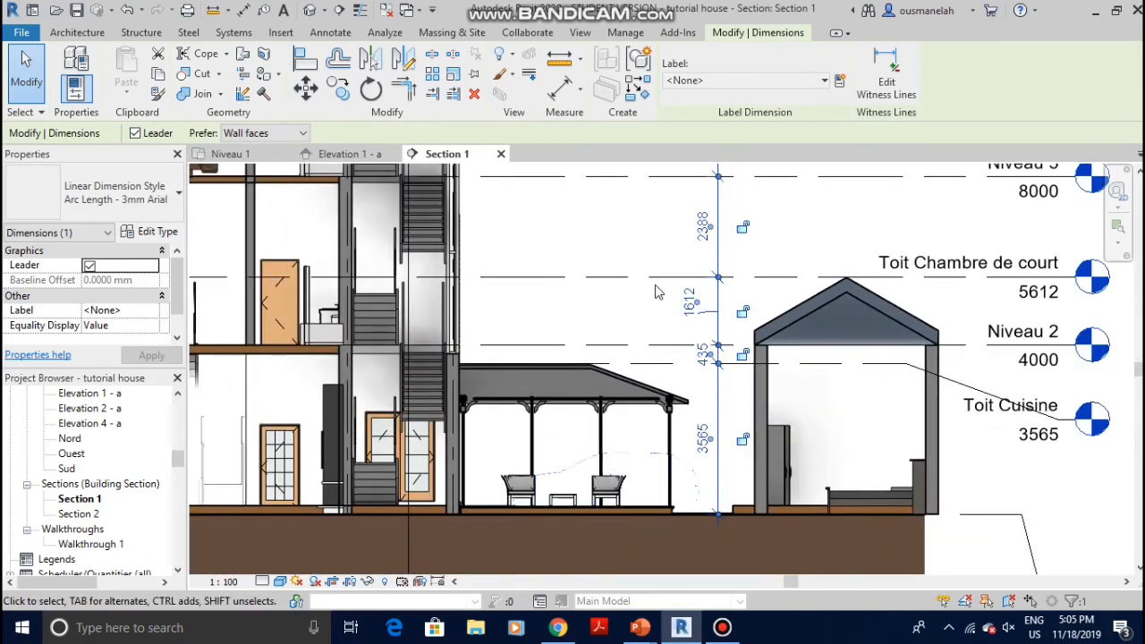
pyautogui.moveTo(659, 136)
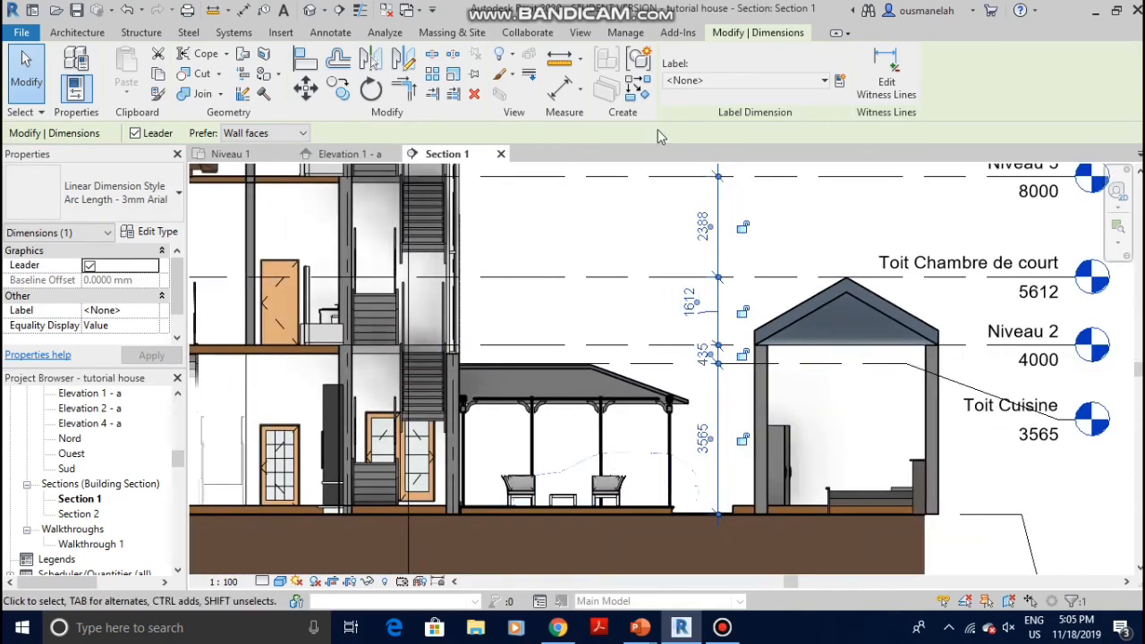